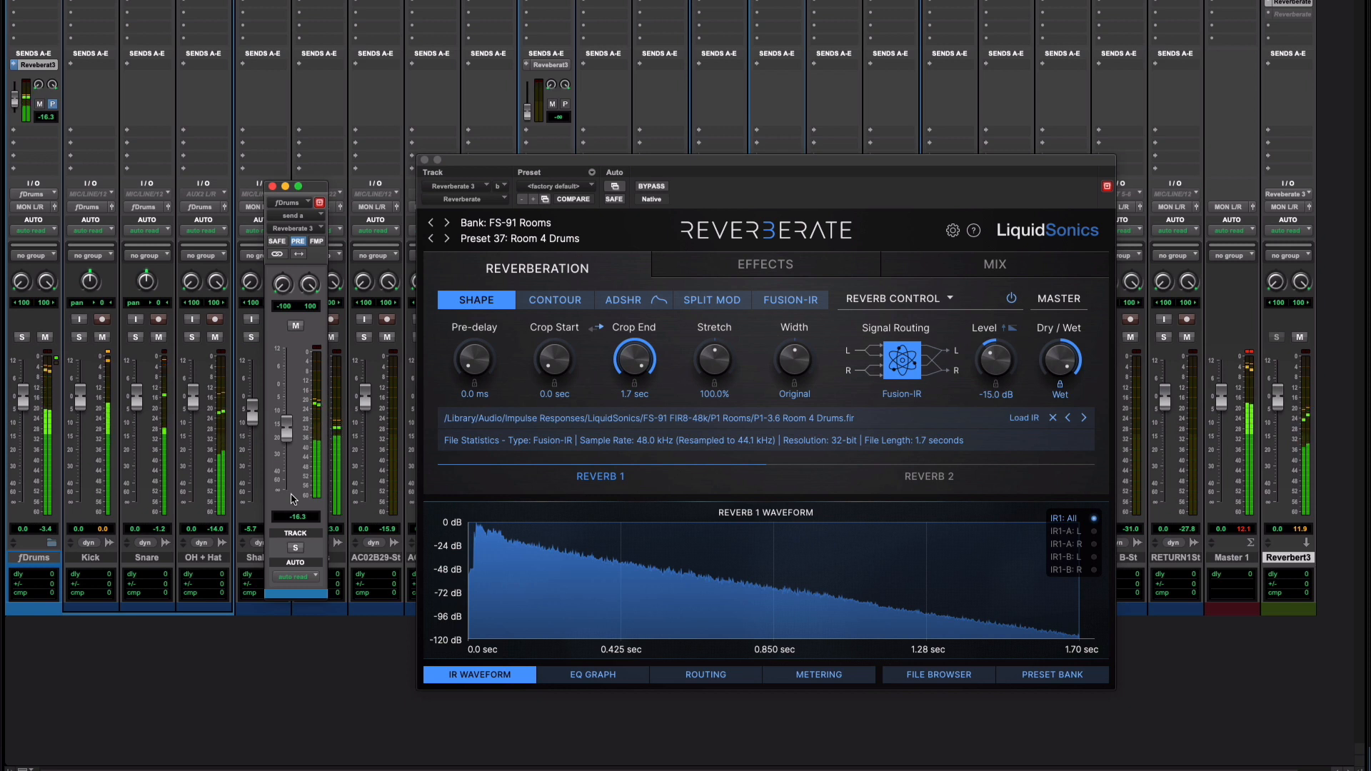
pyautogui.moveTo(426, 585)
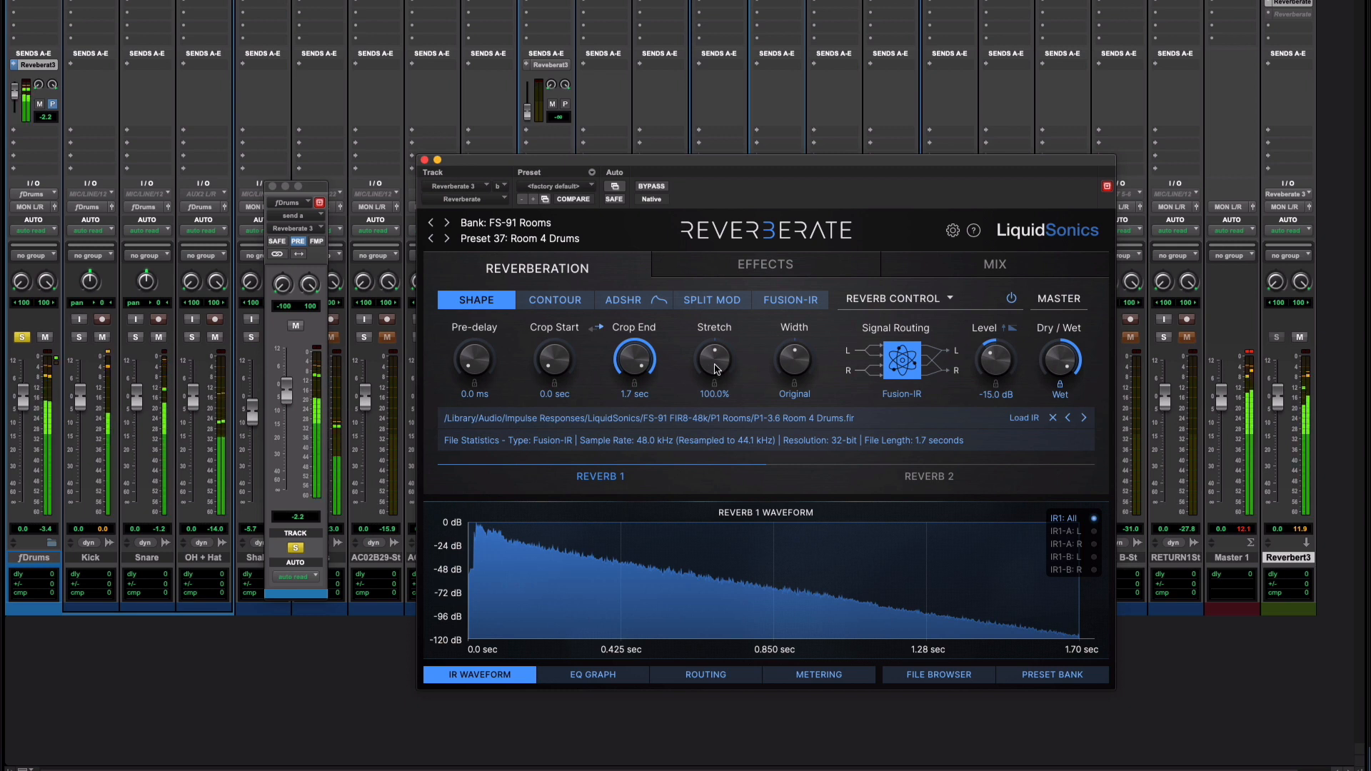
pyautogui.moveTo(714, 361); pyautogui.dragTo(714, 337)
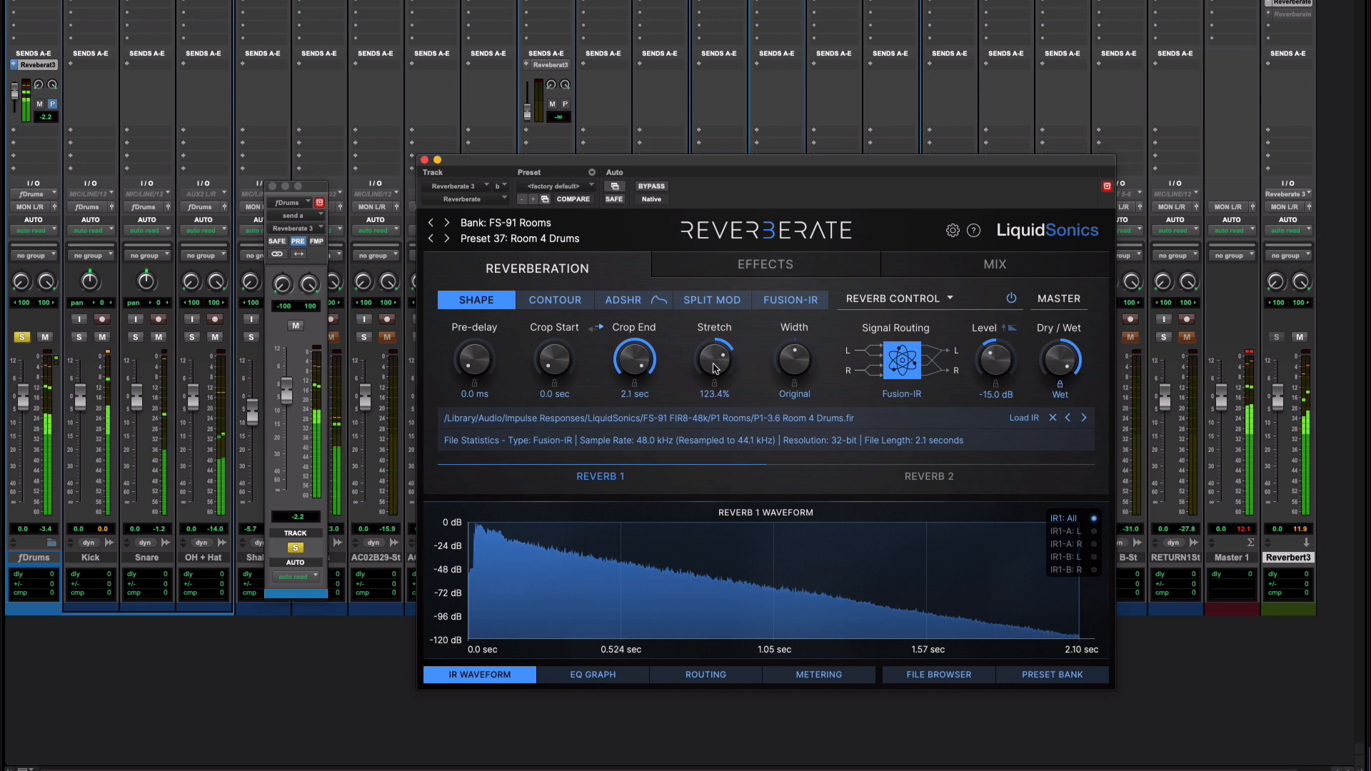
pyautogui.moveTo(714, 361); pyautogui.dragTo(714, 350)
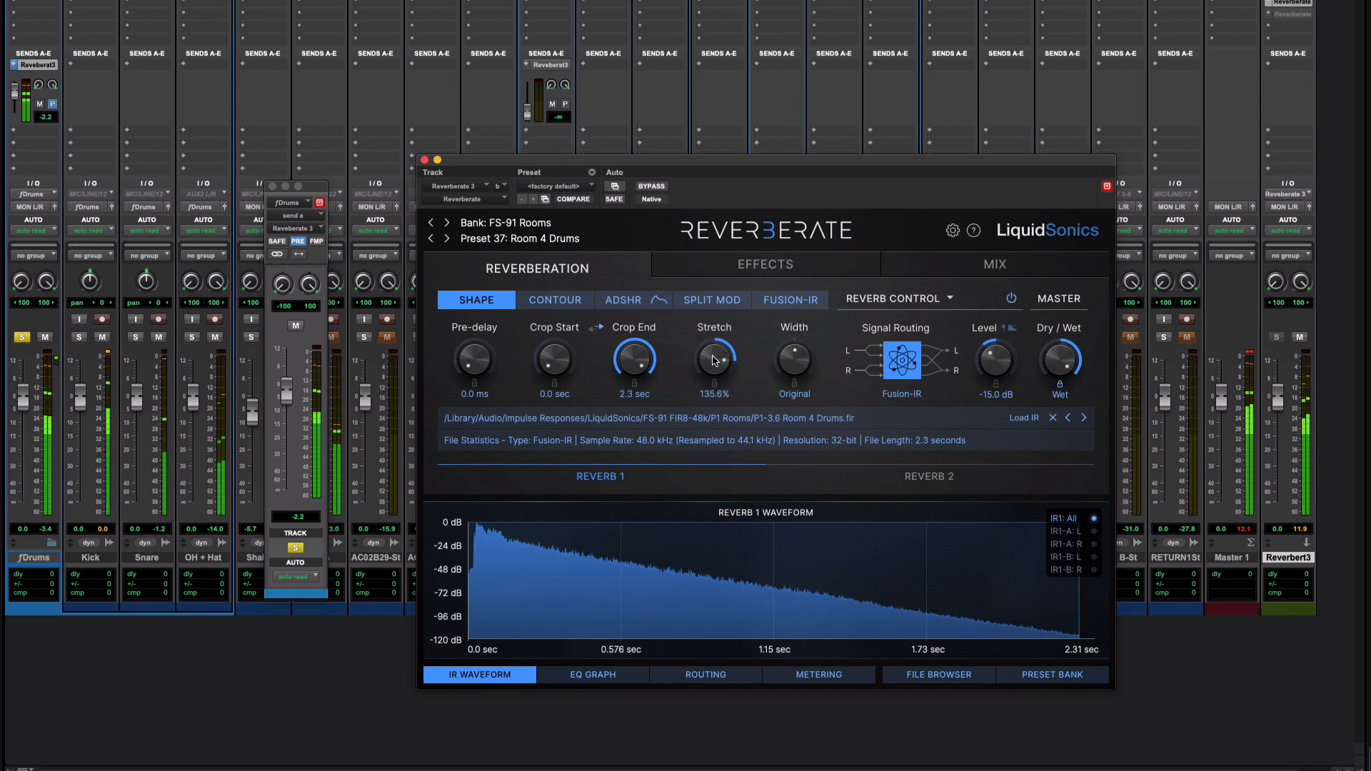
pyautogui.moveTo(713, 363); pyautogui.dragTo(713, 350)
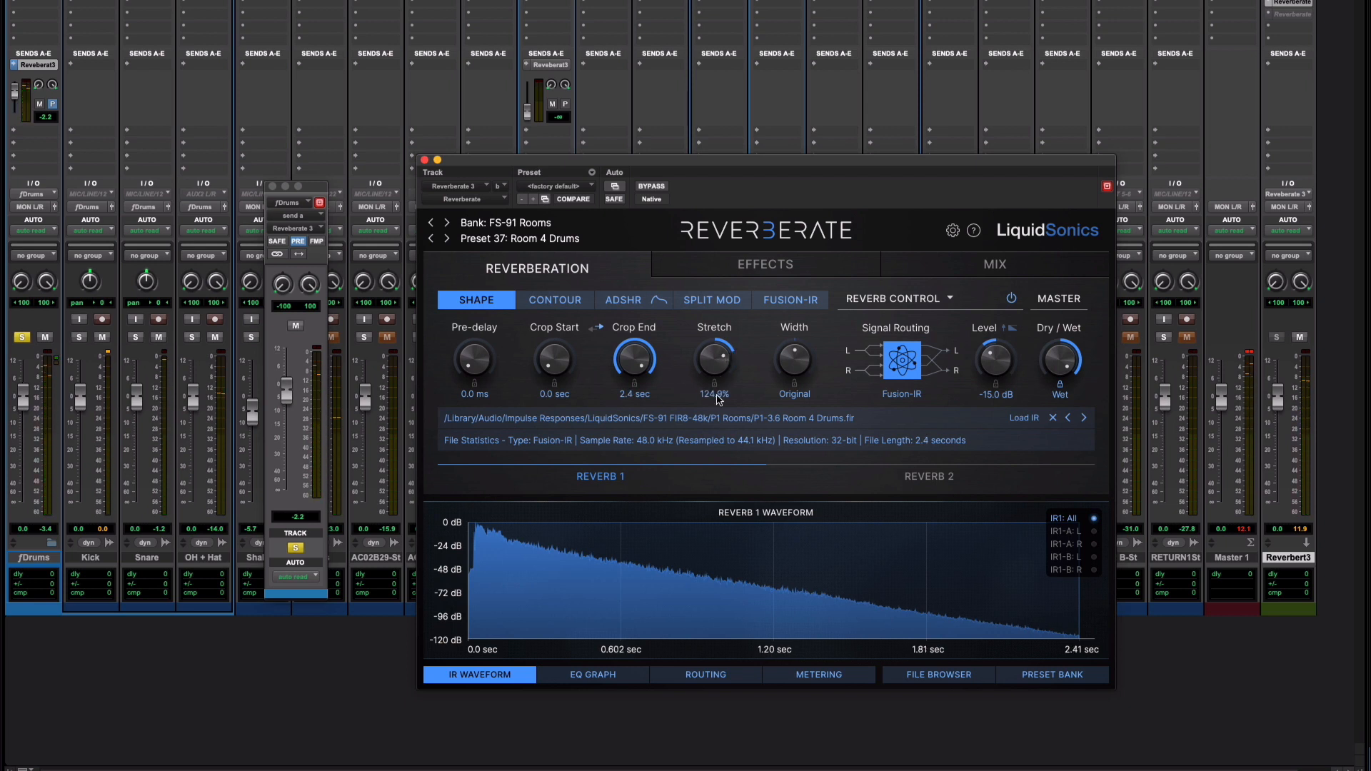
pyautogui.moveTo(714, 363); pyautogui.dragTo(714, 388)
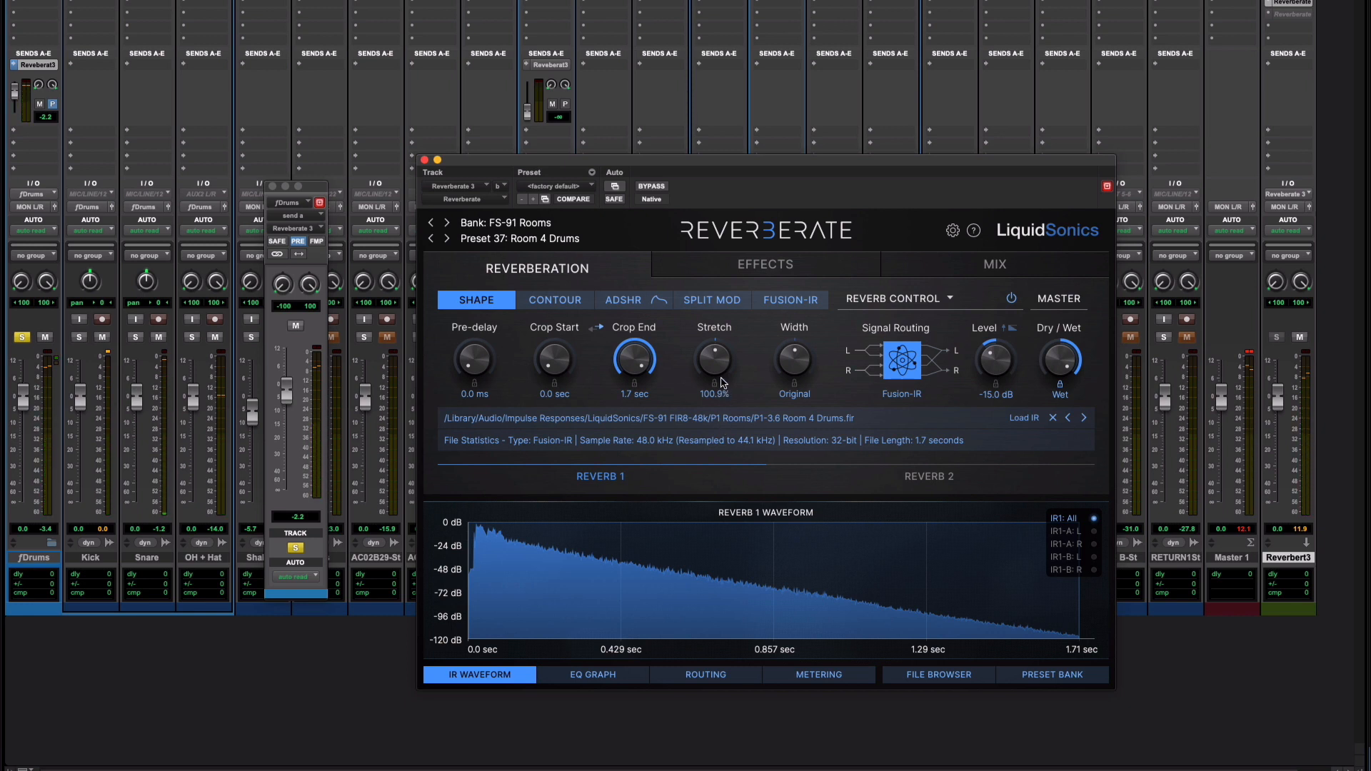
pyautogui.moveTo(714, 358); pyautogui.dragTo(718, 375)
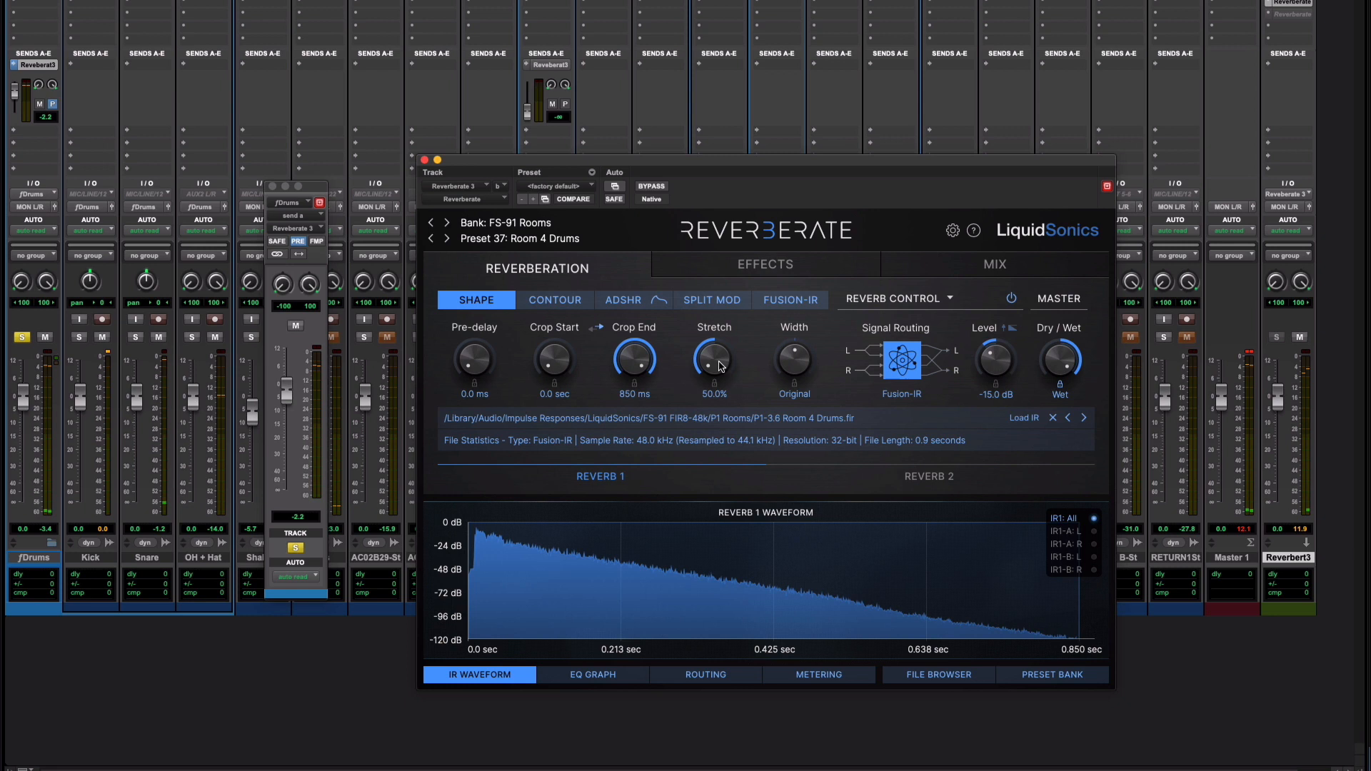
pyautogui.moveTo(712, 365); pyautogui.dragTo(717, 342)
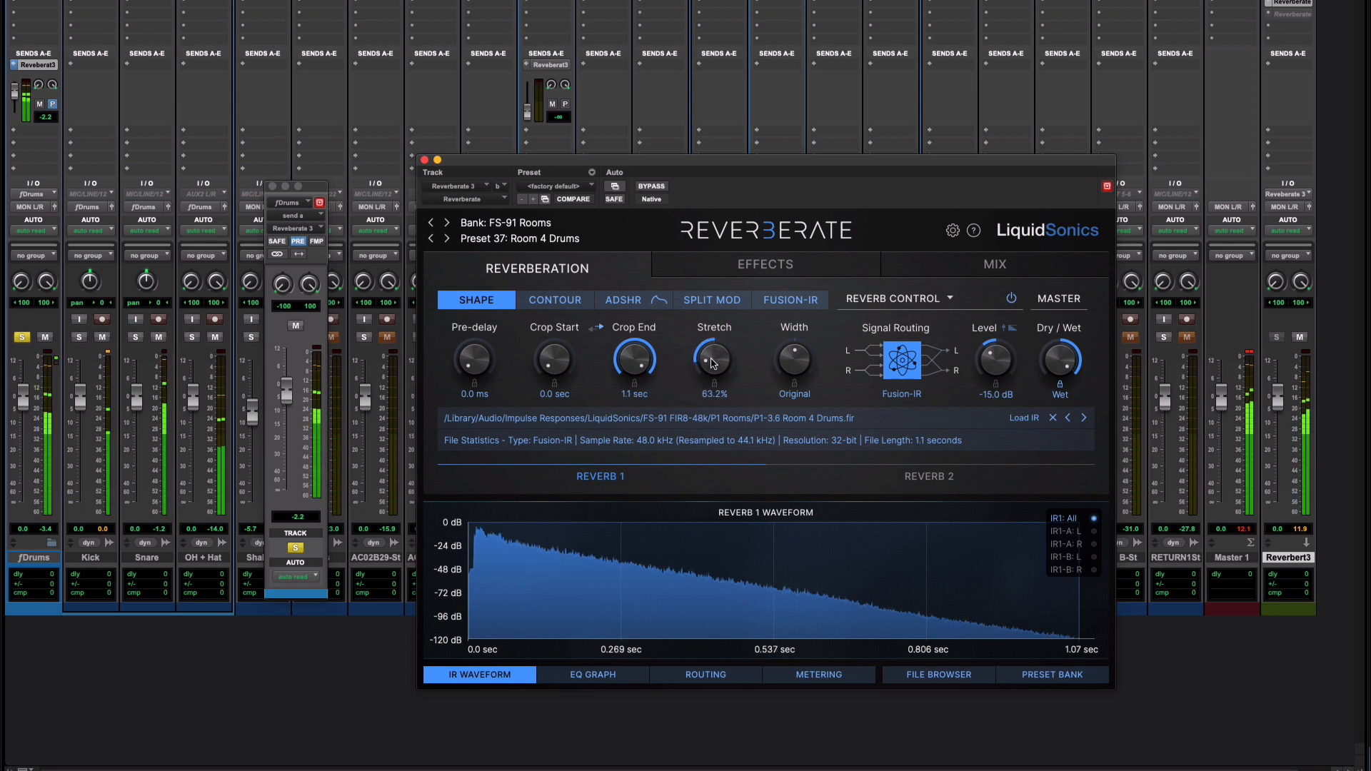
pyautogui.moveTo(712, 360); pyautogui.dragTo(716, 346)
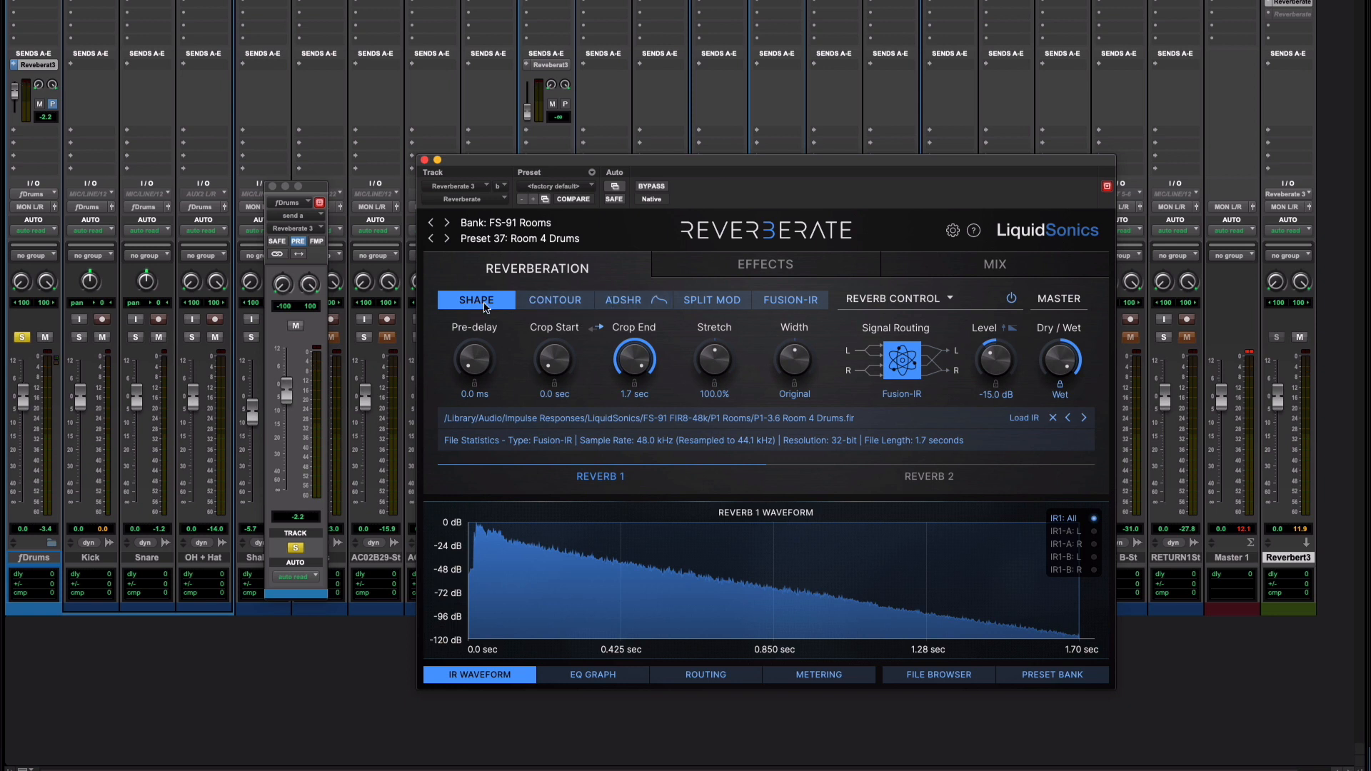
pyautogui.moveTo(637, 385)
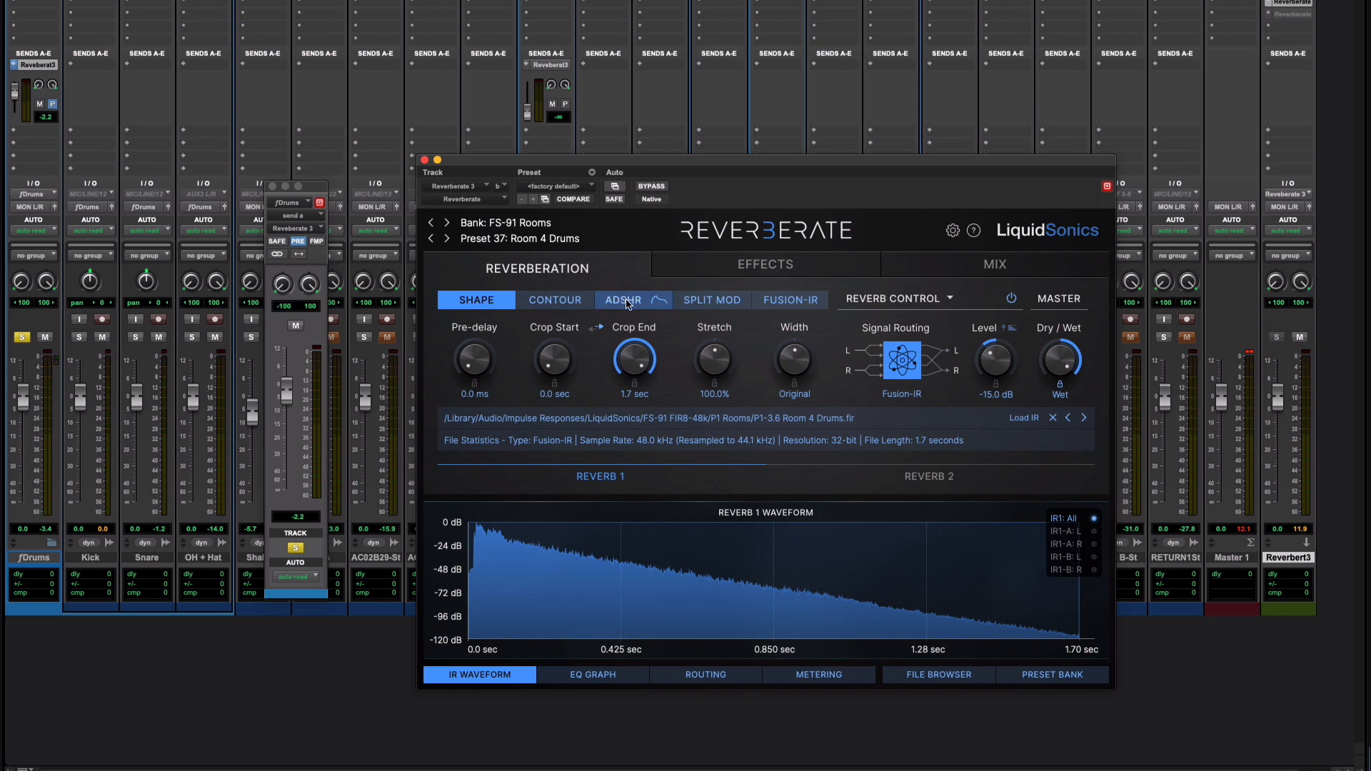
# - Set the ADSHR envelope's Hold to 0.0 sec and Release to about 793 ms
pyautogui.click(633, 299)
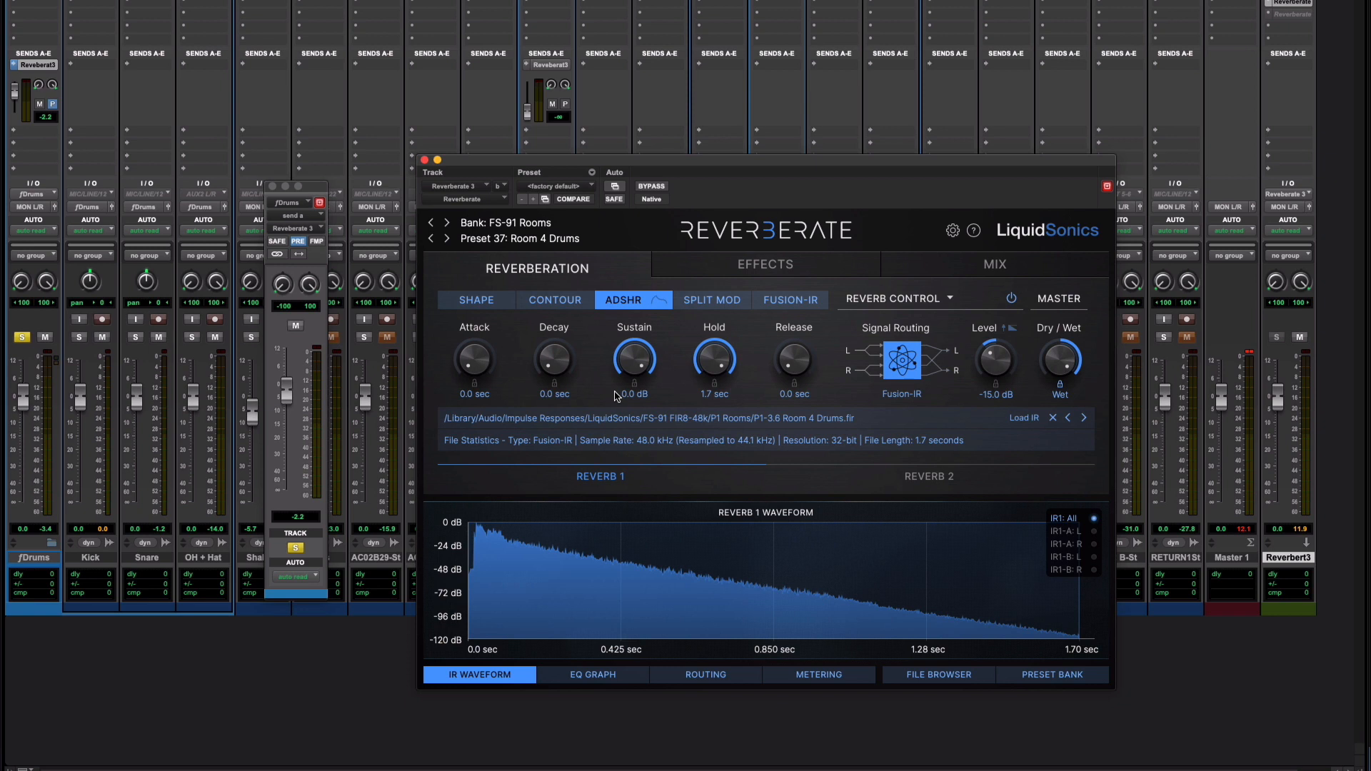
pyautogui.moveTo(743, 503)
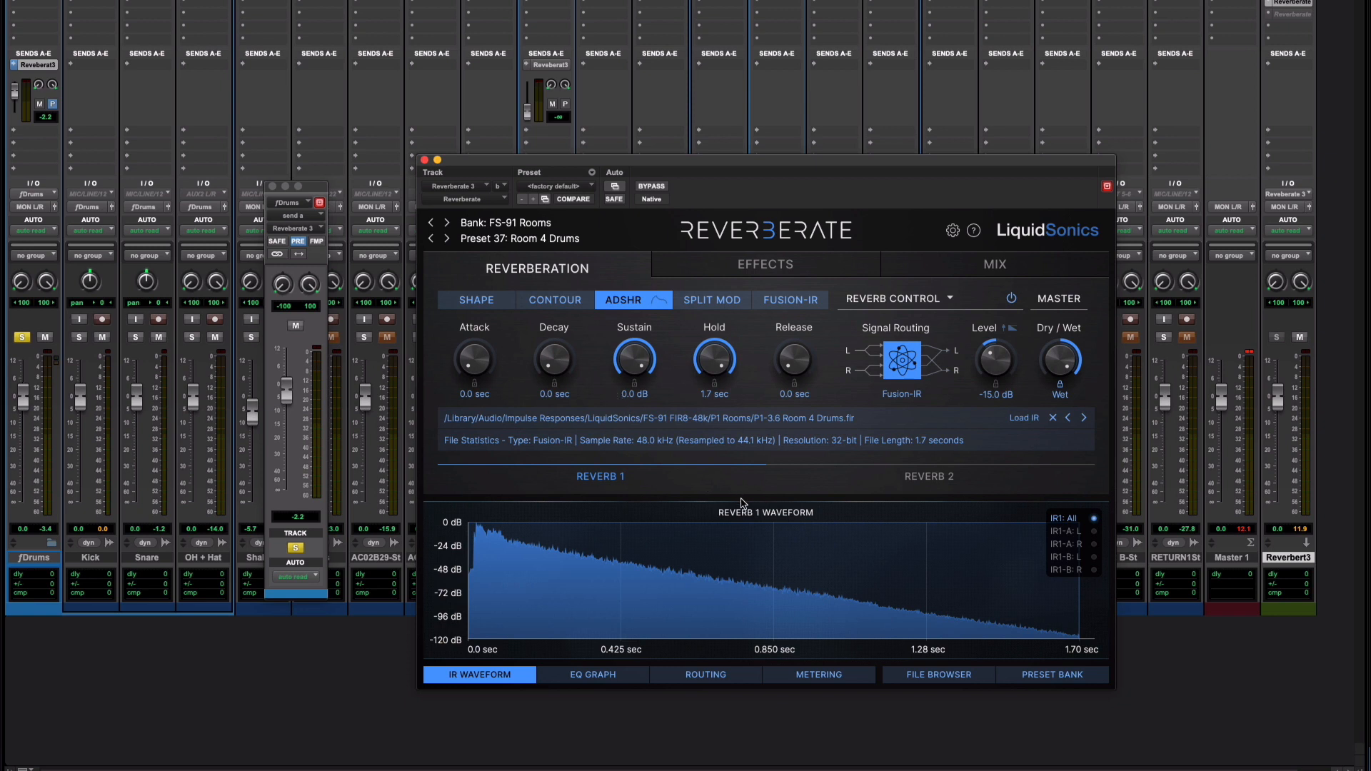
pyautogui.moveTo(754, 575)
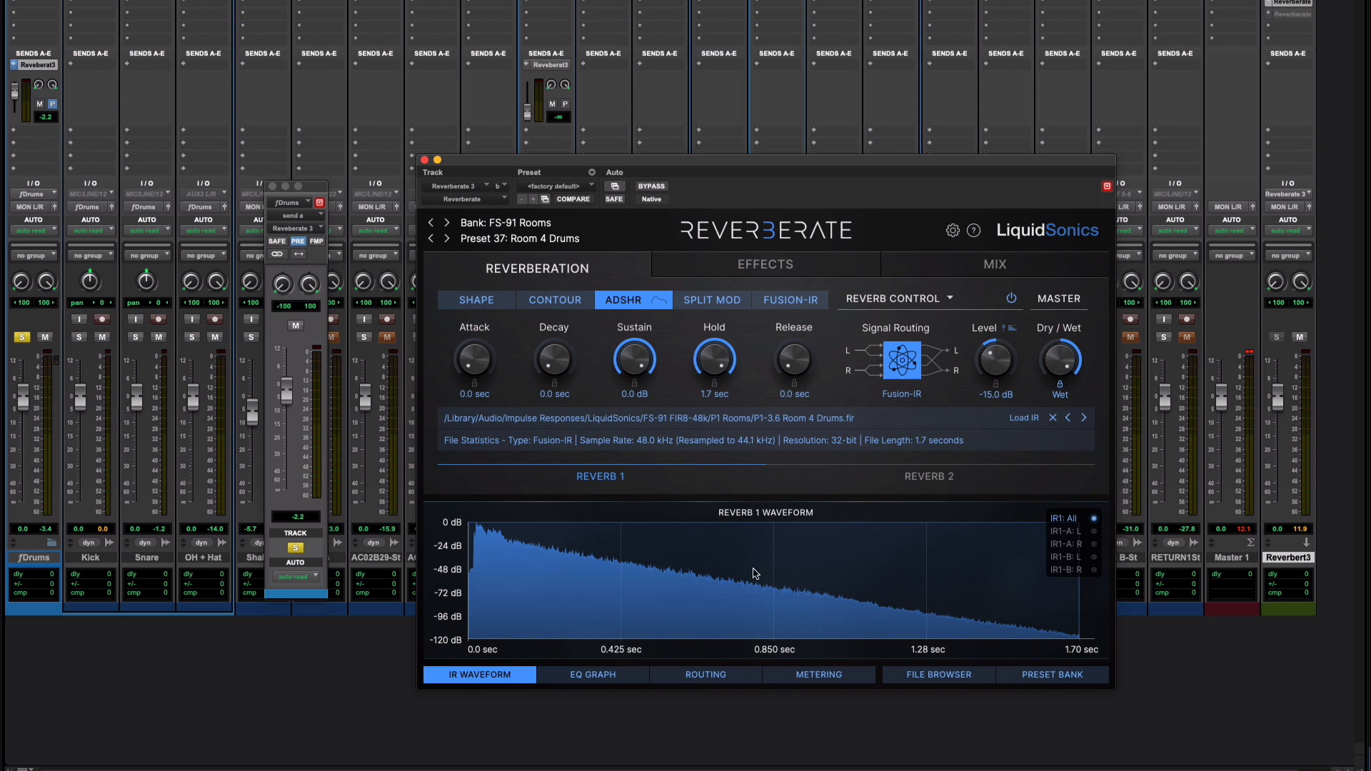
pyautogui.moveTo(723, 590)
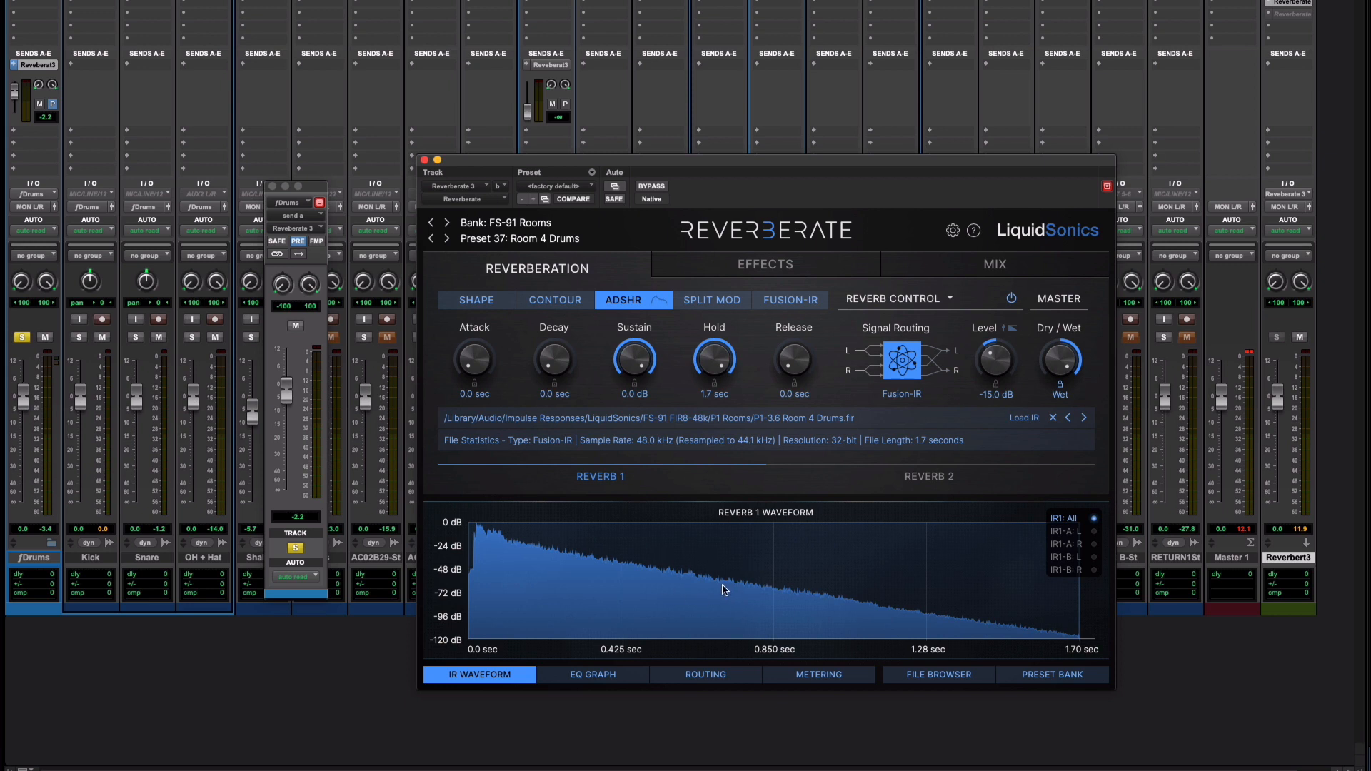
pyautogui.moveTo(577, 369)
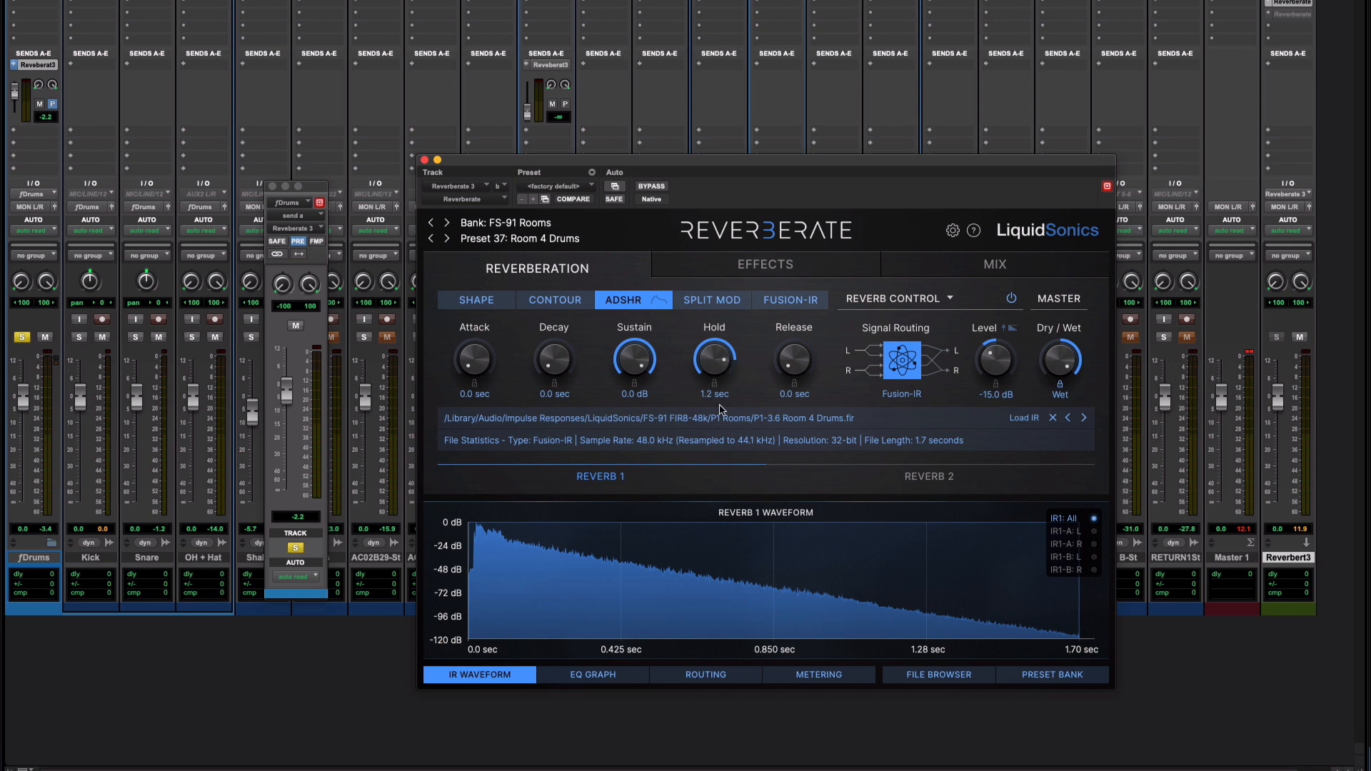
pyautogui.moveTo(714, 362); pyautogui.dragTo(714, 394)
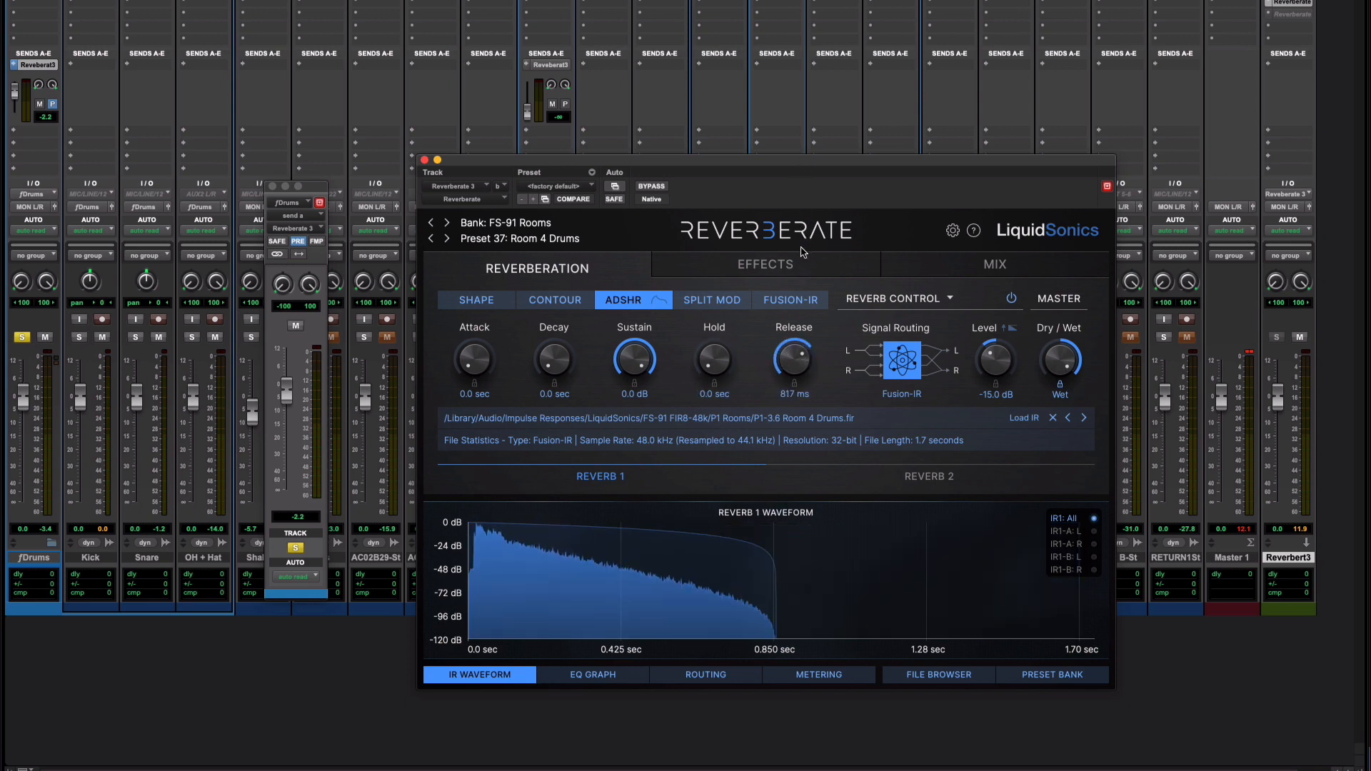
pyautogui.moveTo(793, 358); pyautogui.dragTo(793, 376)
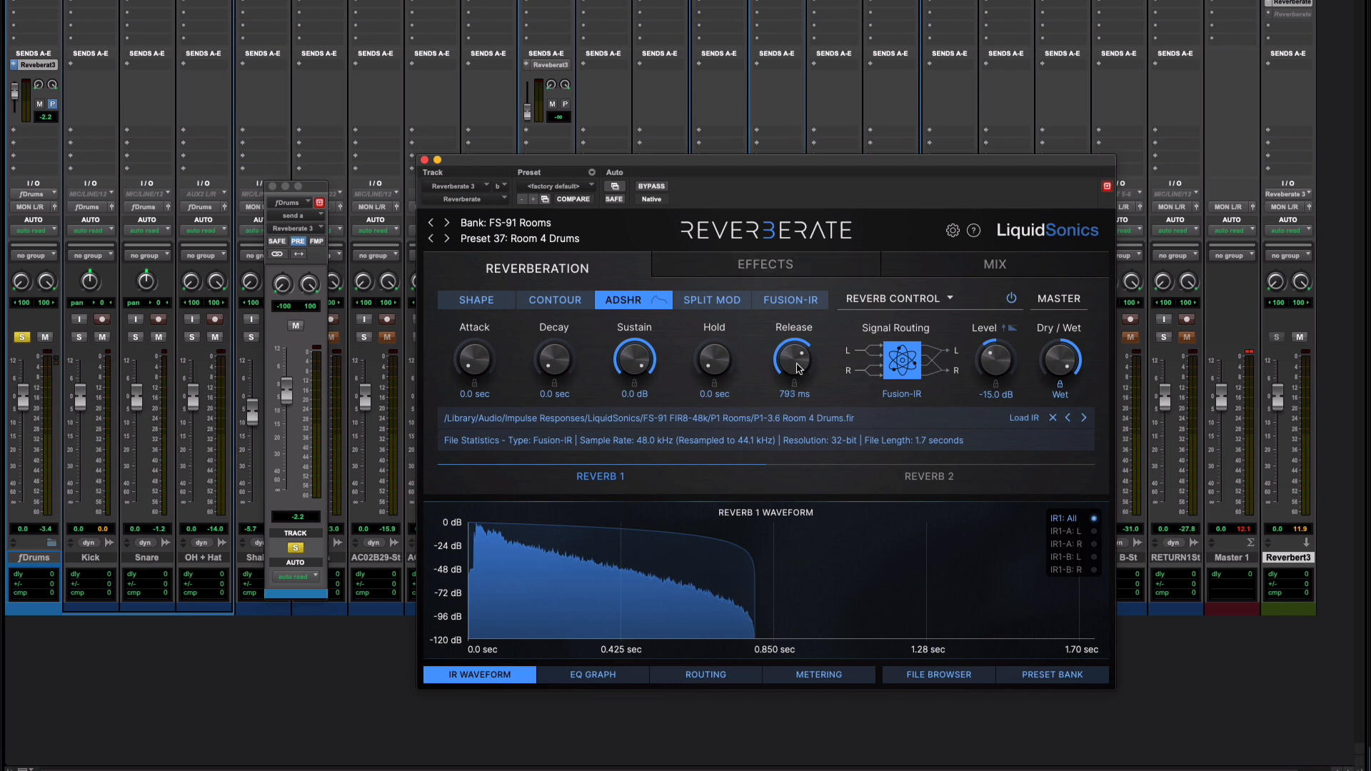
pyautogui.click(632, 298)
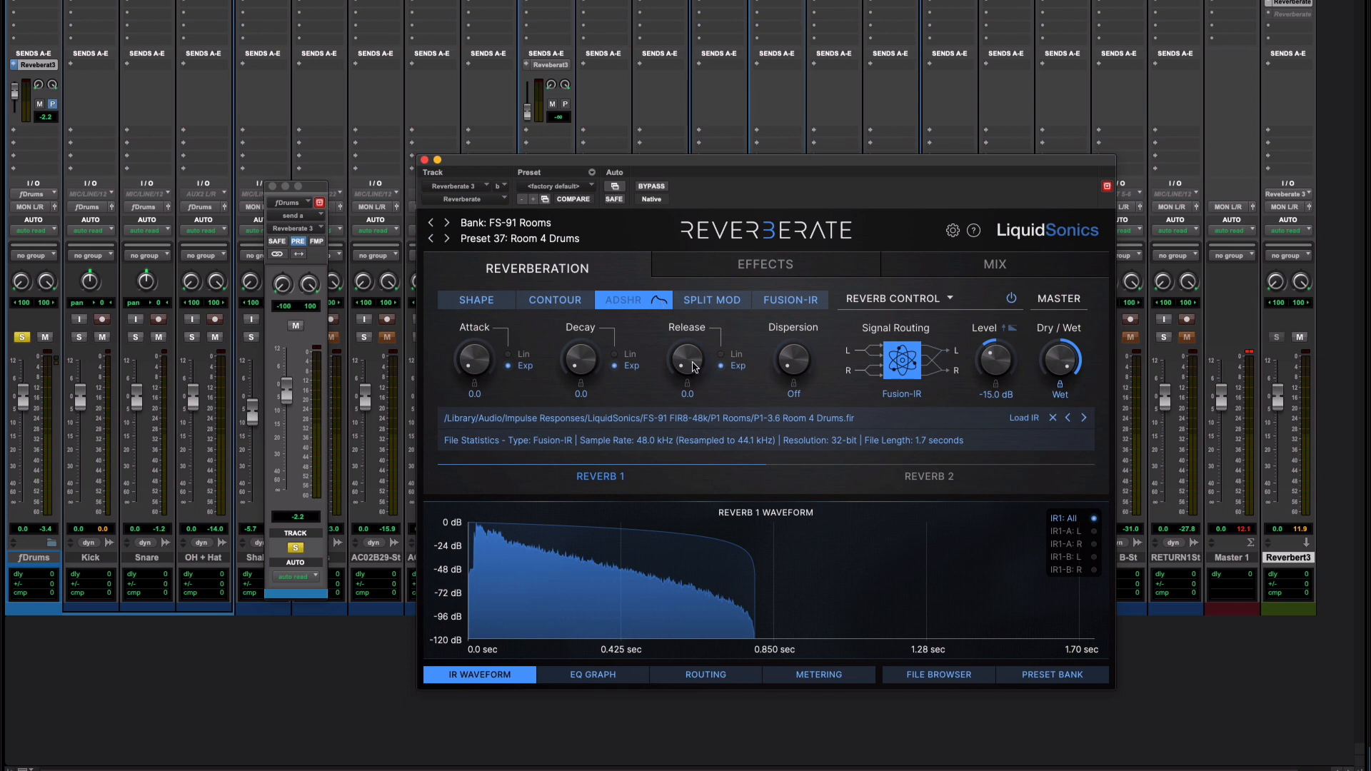
# - Push the Release curve to 10, settle it at 8.8, and fine-tune the release time
pyautogui.moveTo(685, 358); pyautogui.dragTo(686, 345)
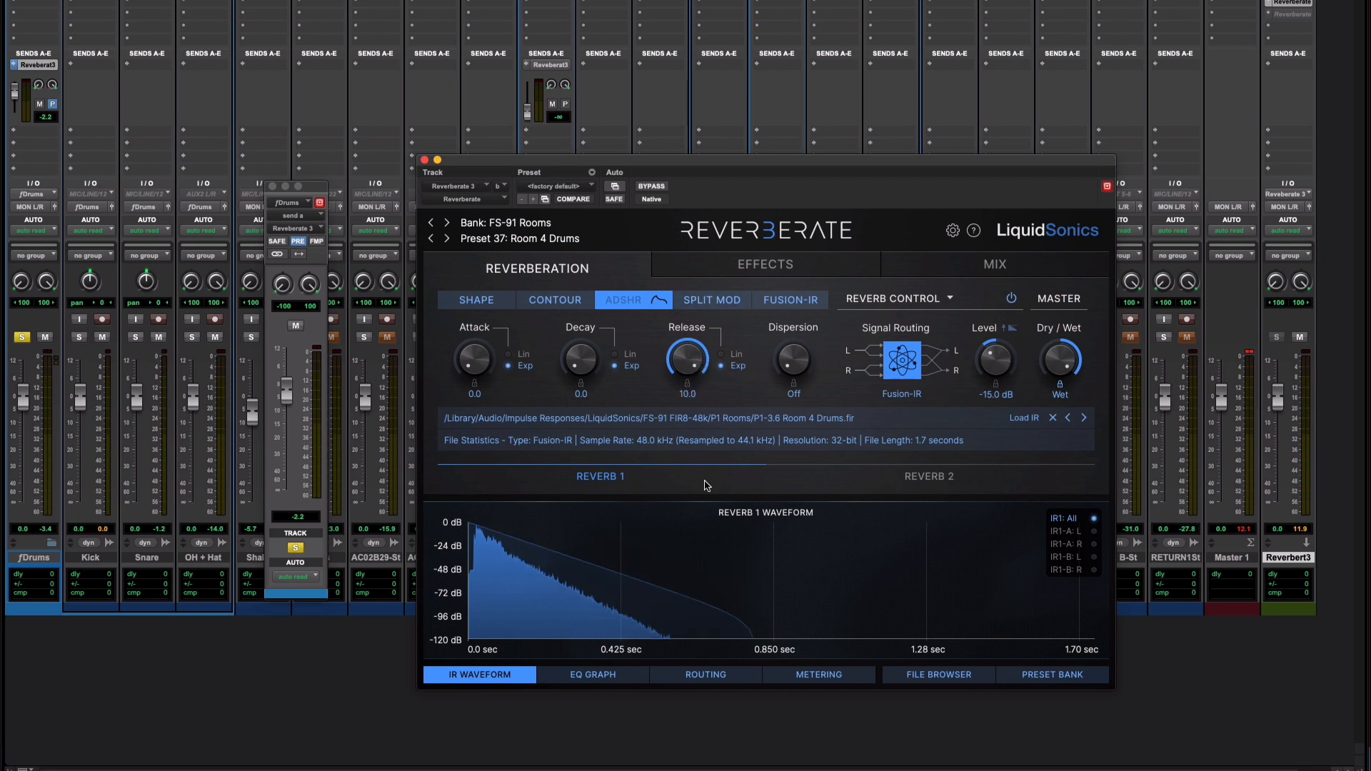
pyautogui.moveTo(686, 363); pyautogui.dragTo(687, 392)
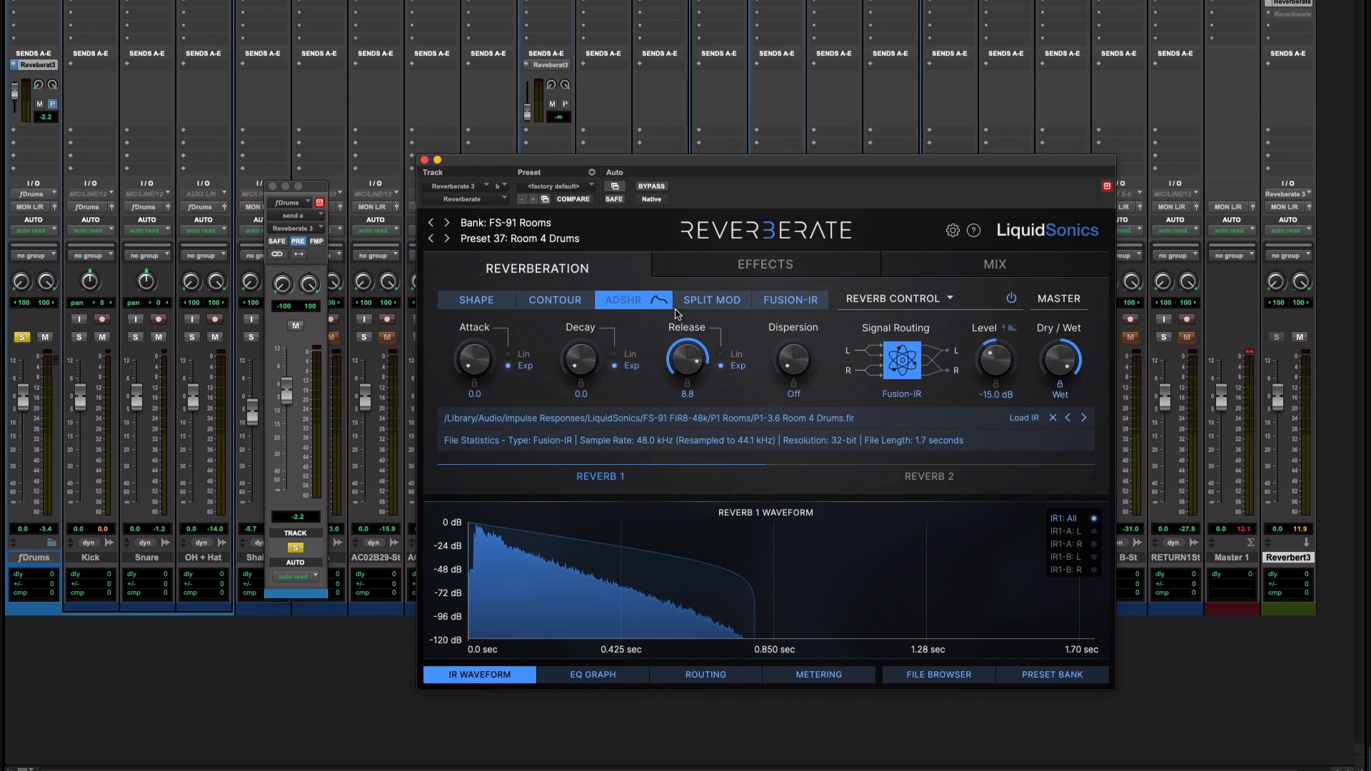
pyautogui.click(631, 300)
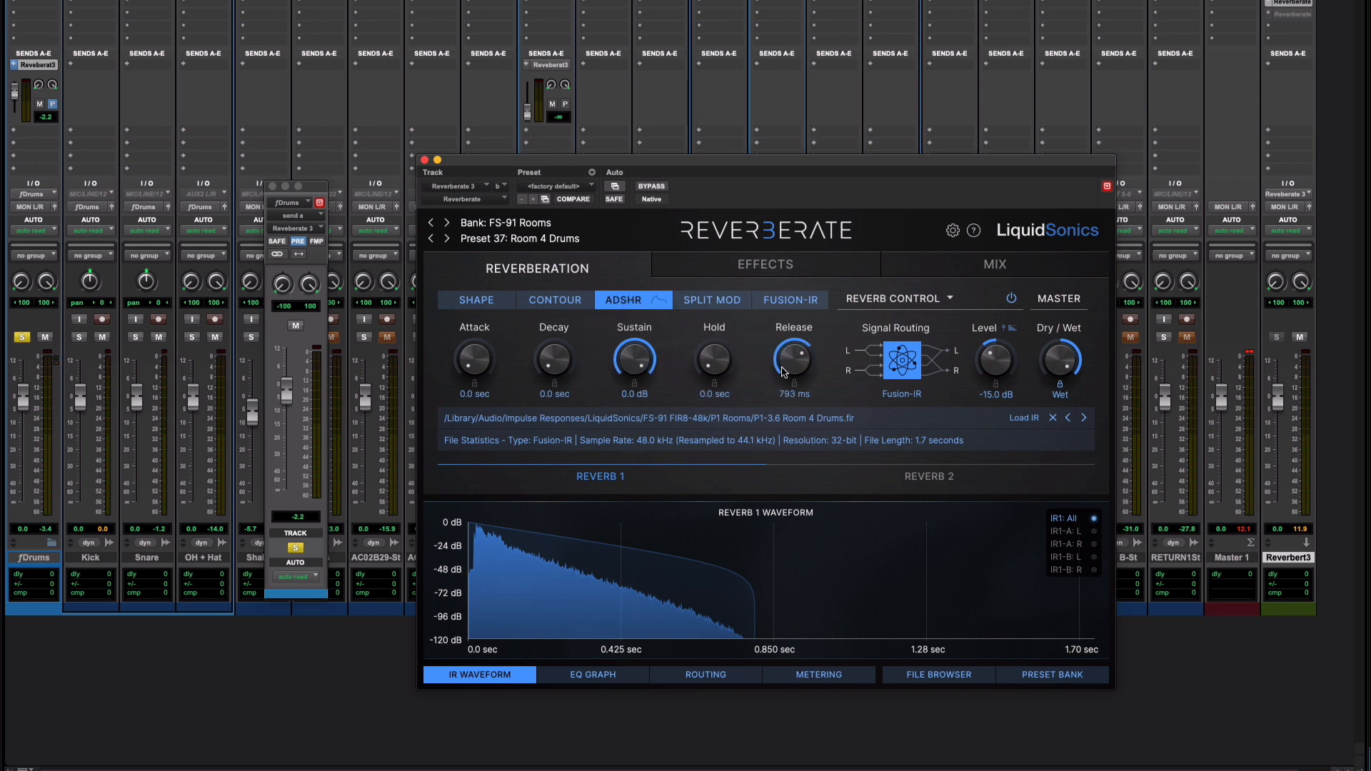
pyautogui.moveTo(791, 358); pyautogui.dragTo(791, 350)
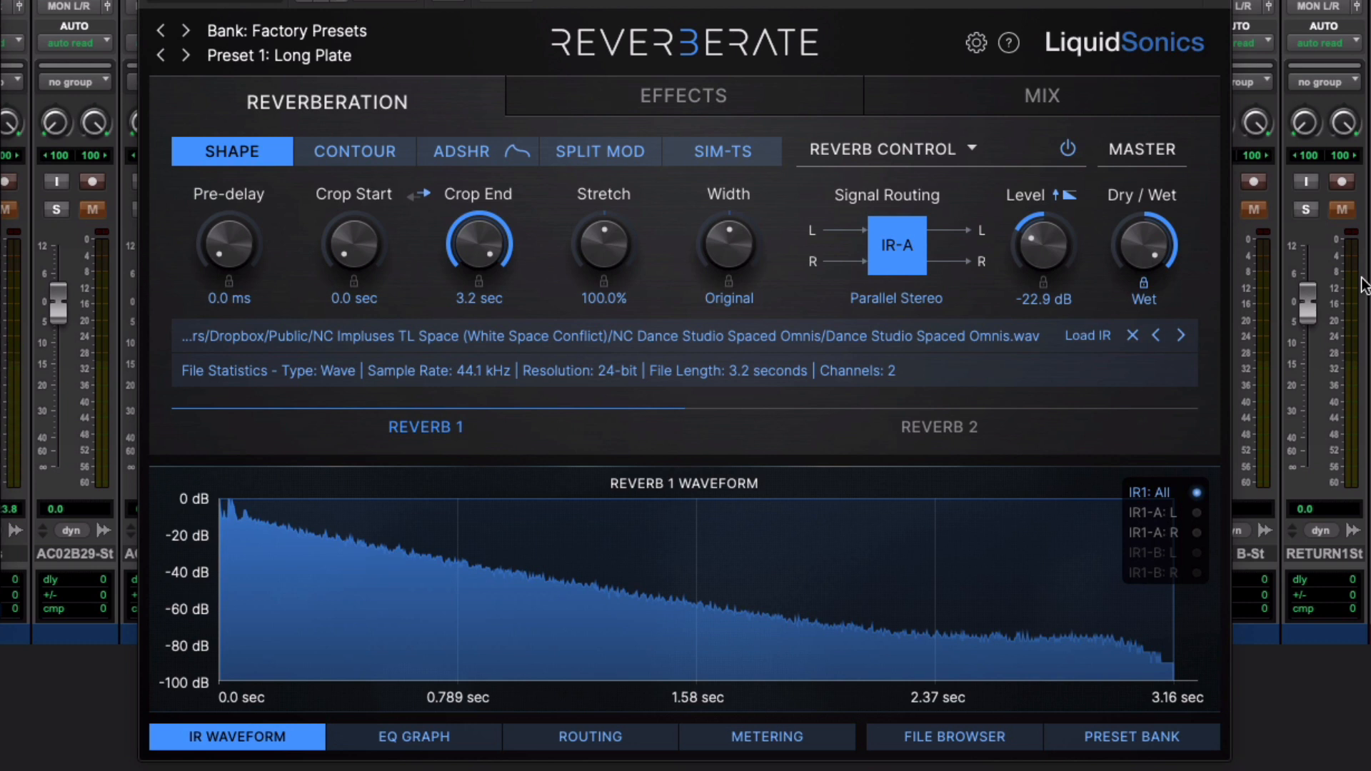
pyautogui.moveTo(455, 274)
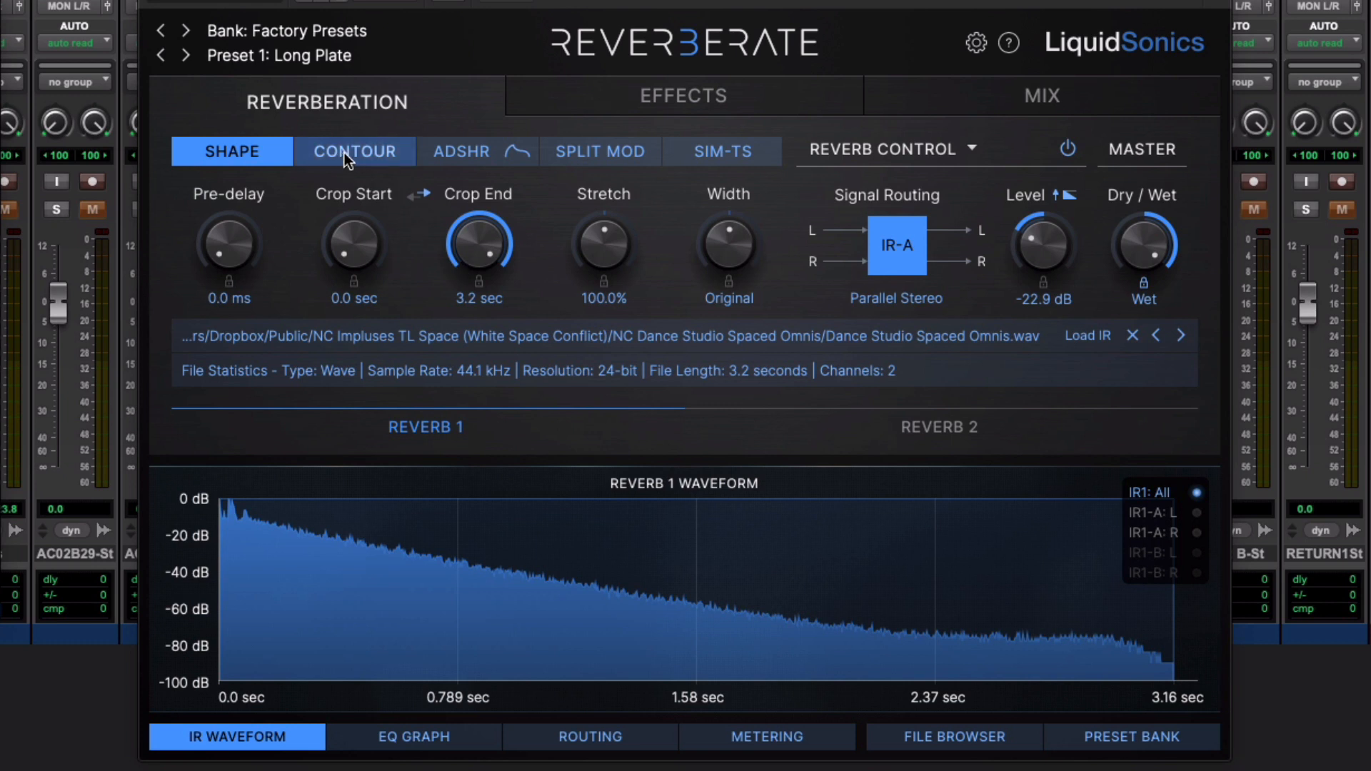
# - On the Contour page, shorten the Reverb Decay down to around x0.50
pyautogui.click(354, 152)
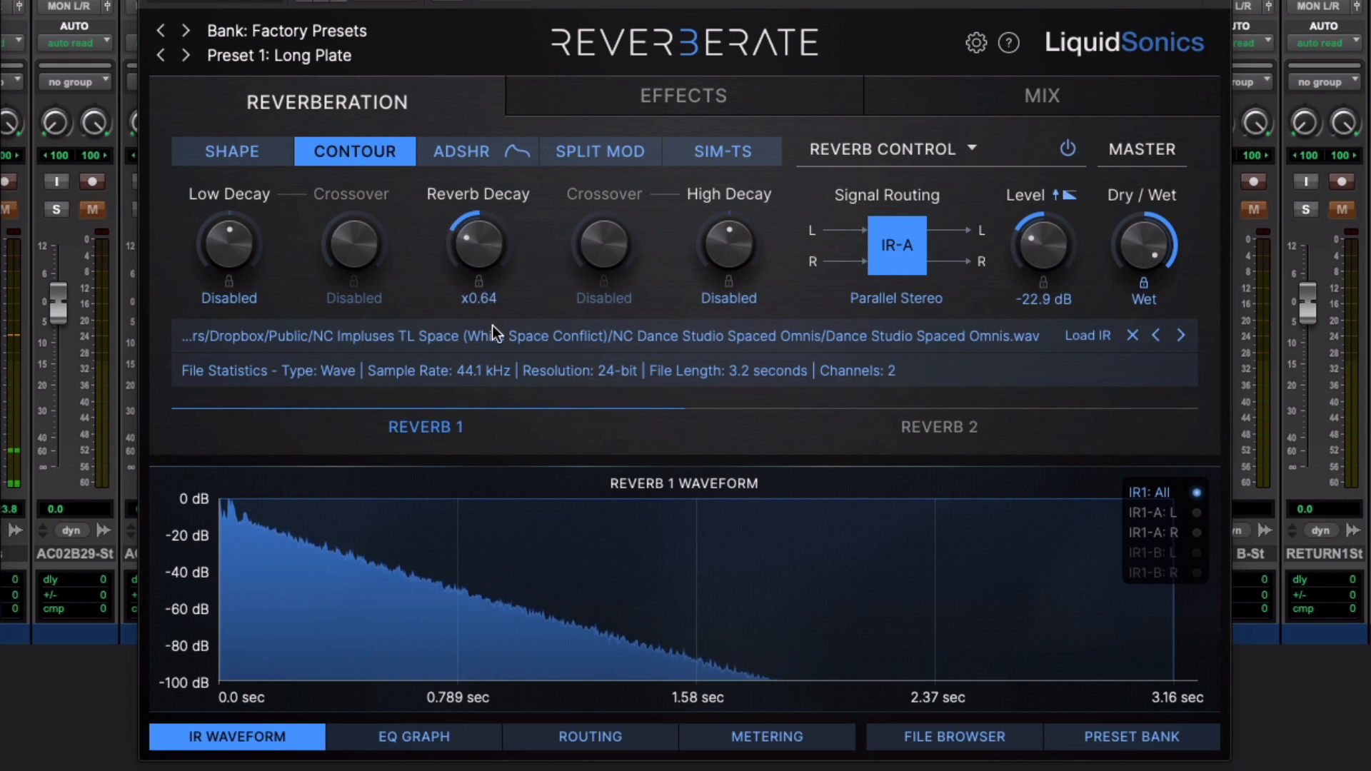
pyautogui.moveTo(479, 244); pyautogui.dragTo(478, 280)
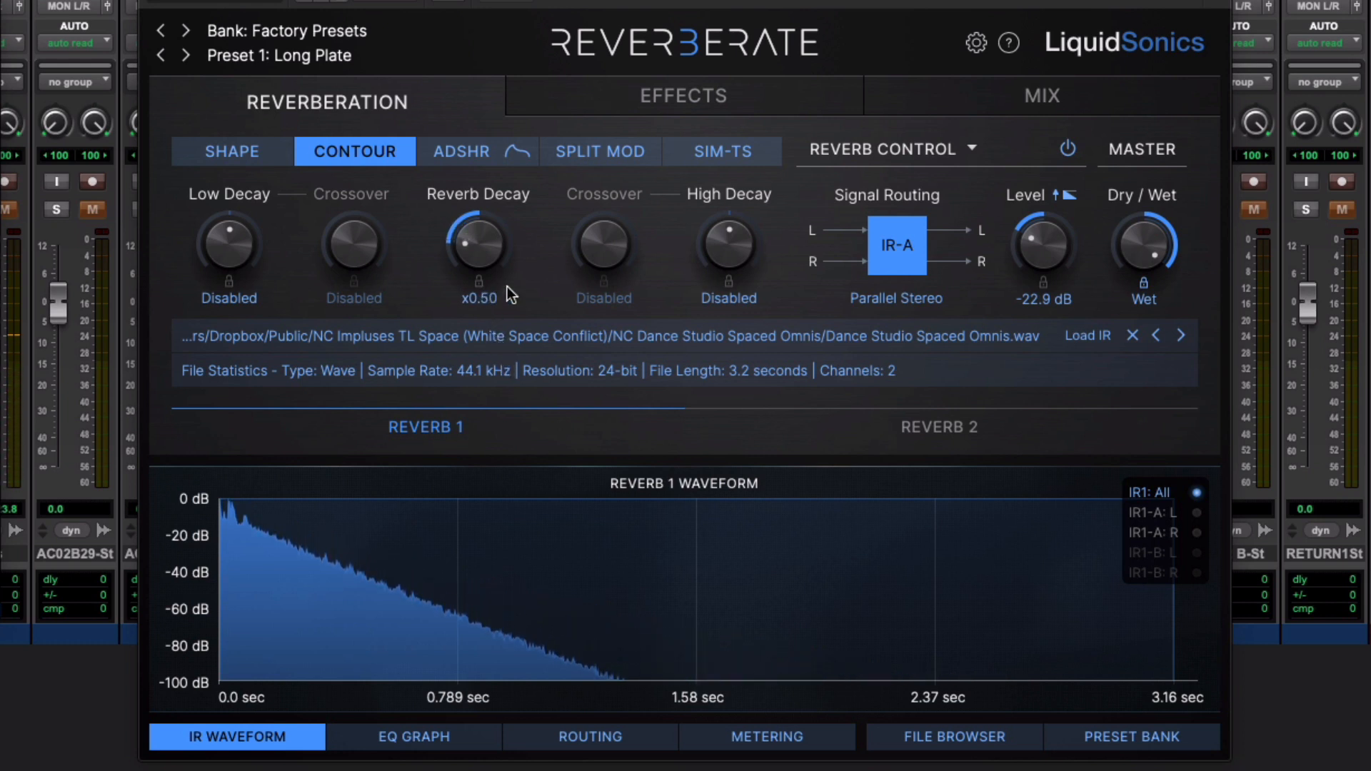
pyautogui.moveTo(479, 244); pyautogui.dragTo(479, 271)
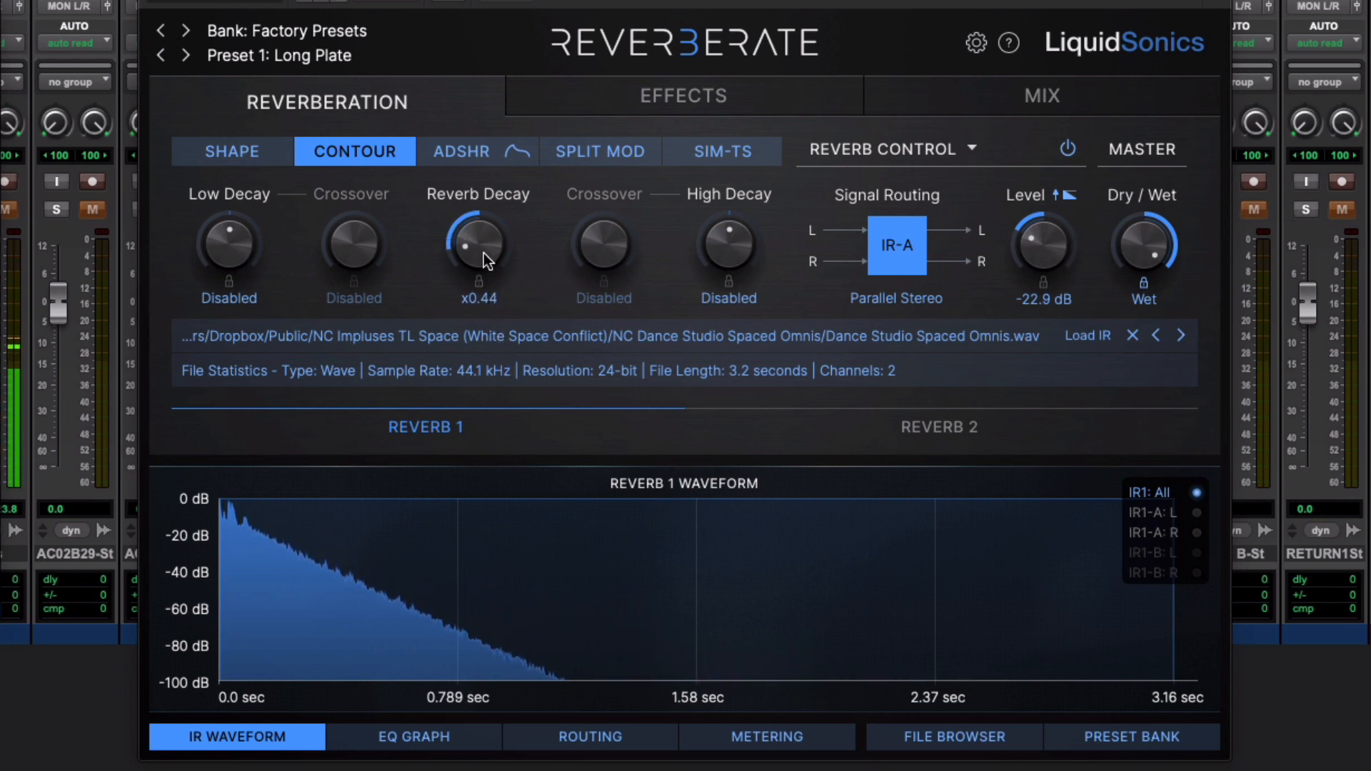
pyautogui.moveTo(478, 244); pyautogui.dragTo(478, 236)
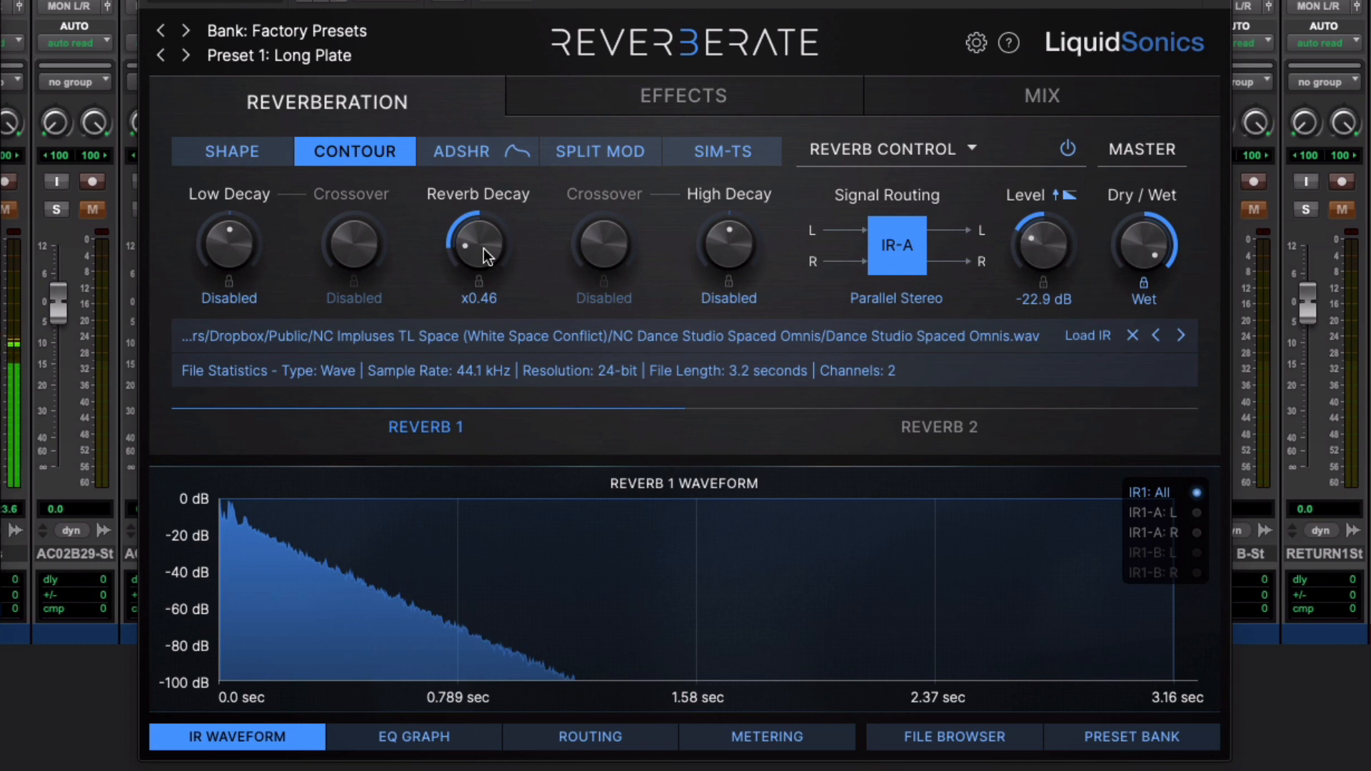
pyautogui.moveTo(642, 262)
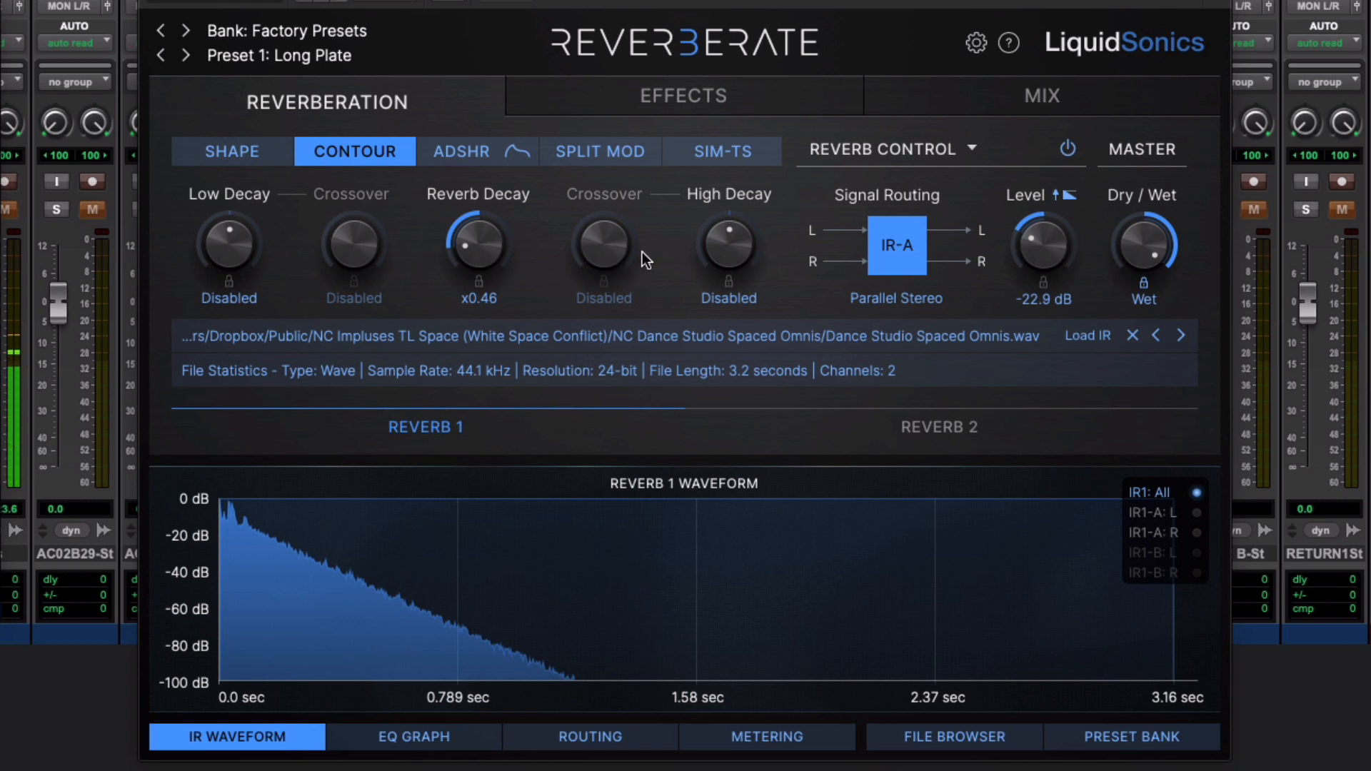
pyautogui.moveTo(573, 273)
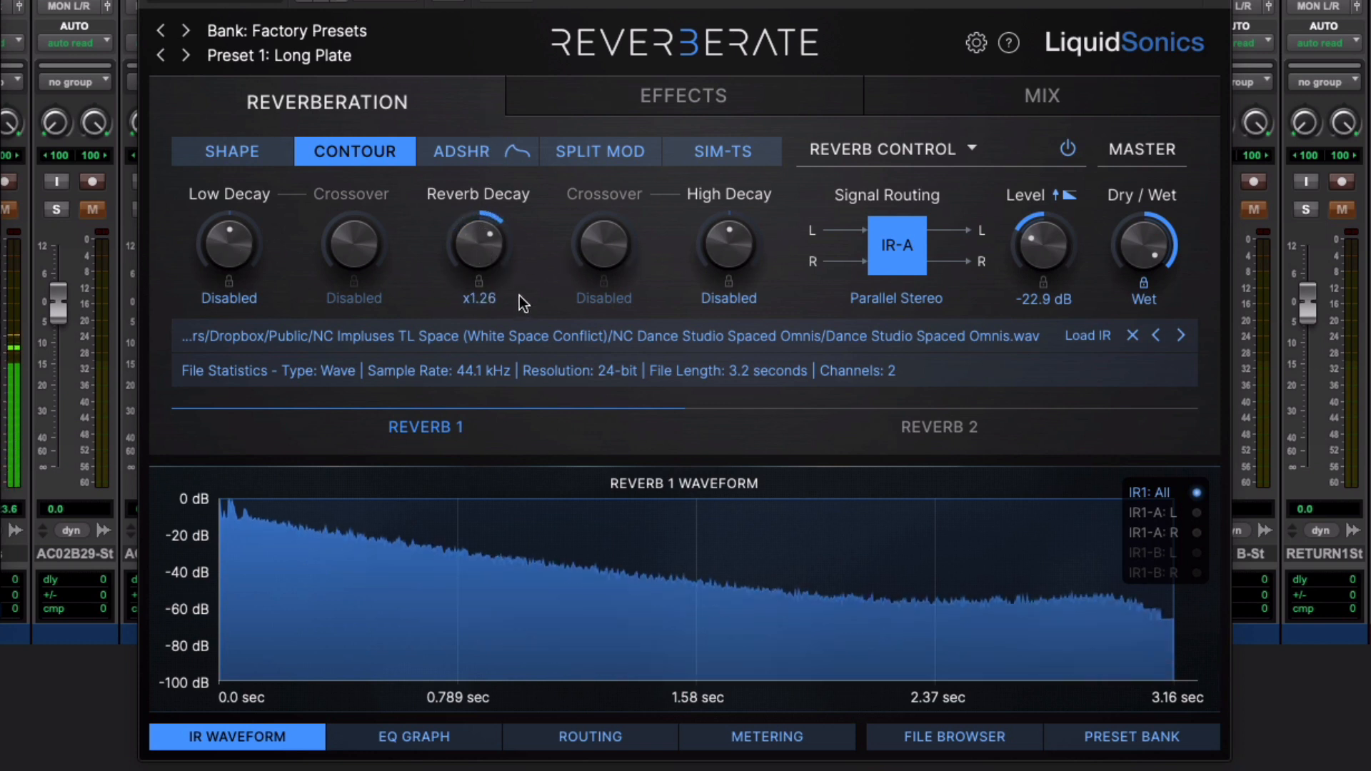
# - Compare longer decays up to about x1.75 and settle the Reverb Decay near x0.82
pyautogui.moveTo(479, 244); pyautogui.dragTo(478, 219)
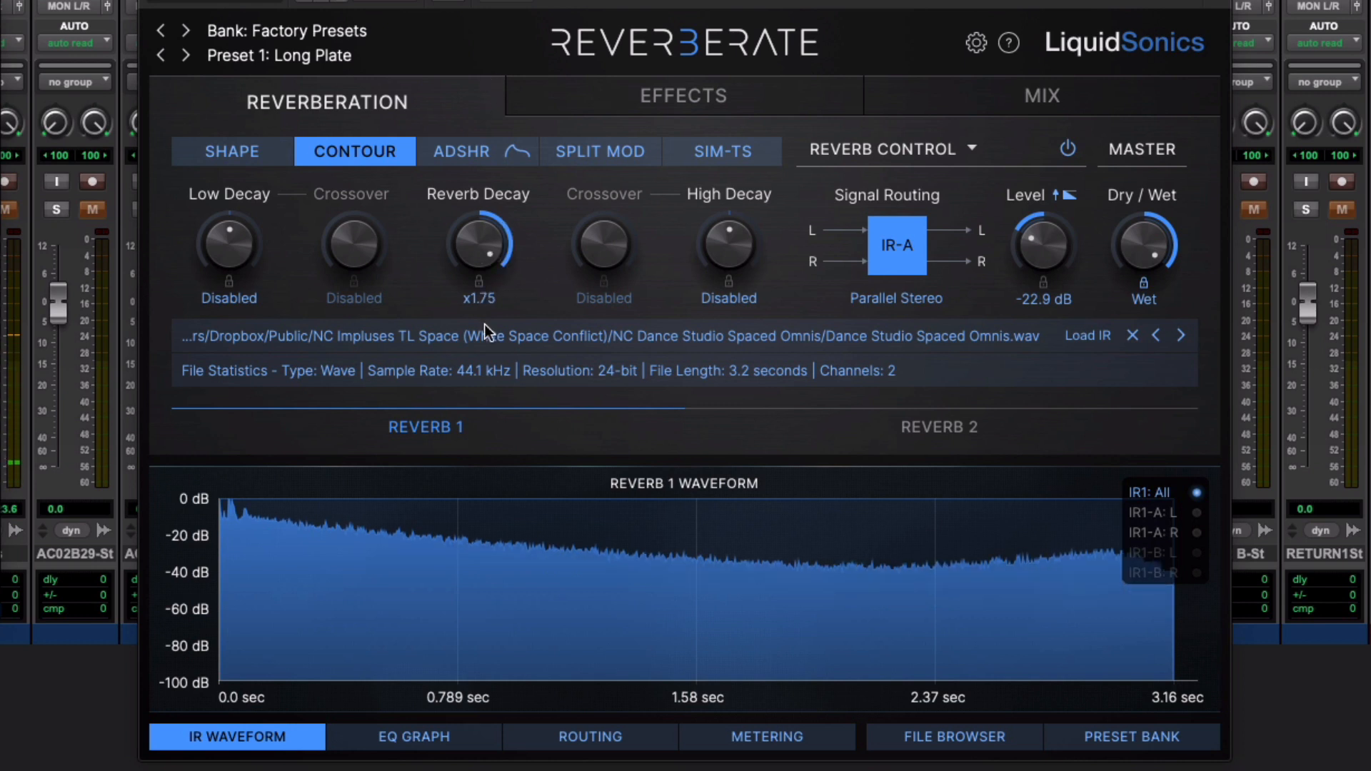
pyautogui.moveTo(485, 271)
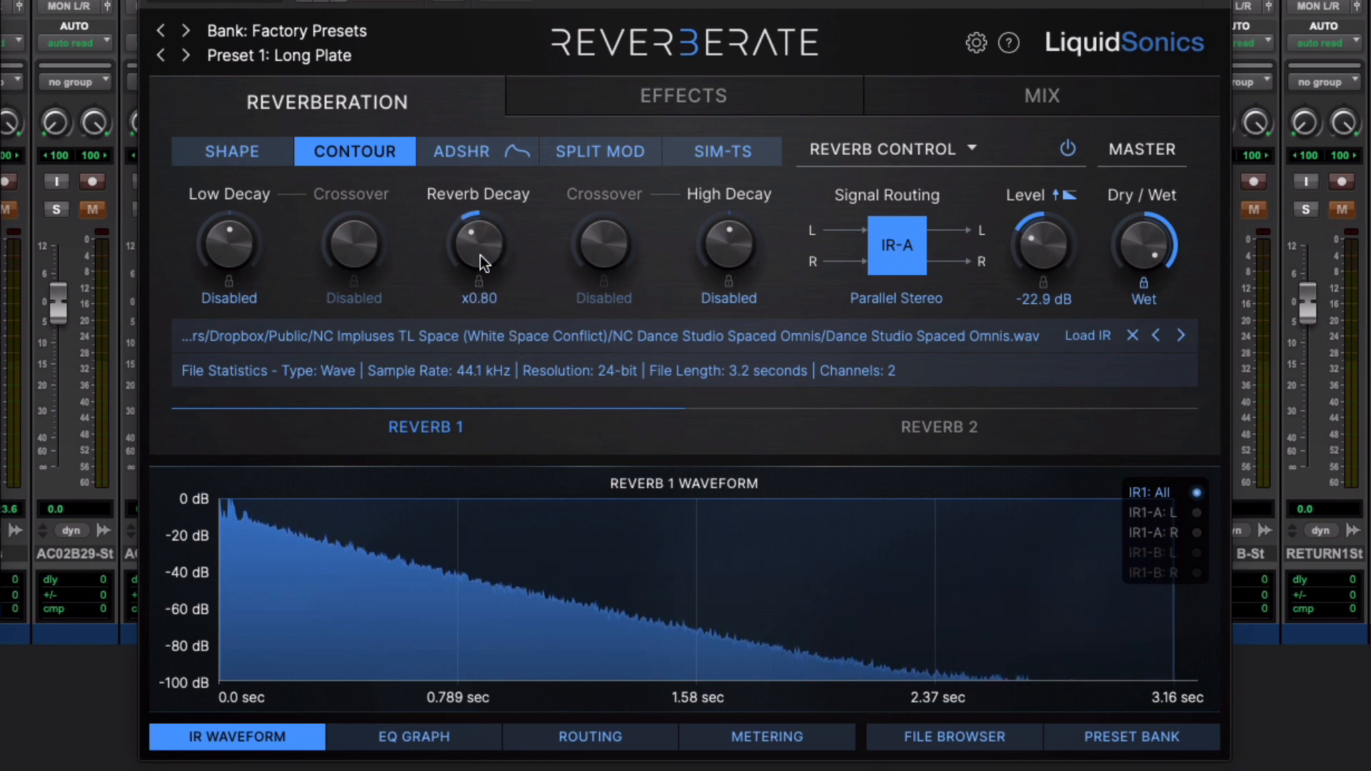
pyautogui.moveTo(478, 244); pyautogui.dragTo(478, 279)
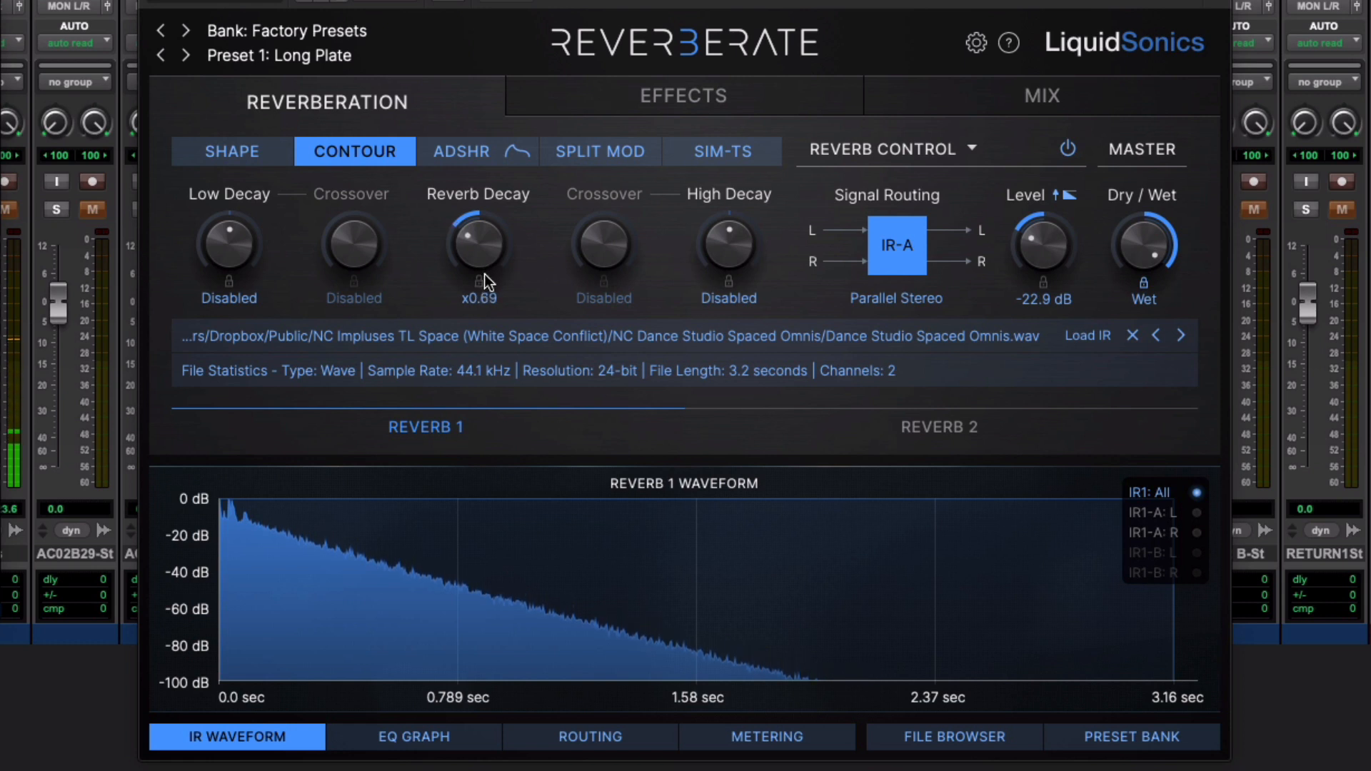
pyautogui.moveTo(478, 248); pyautogui.dragTo(478, 227)
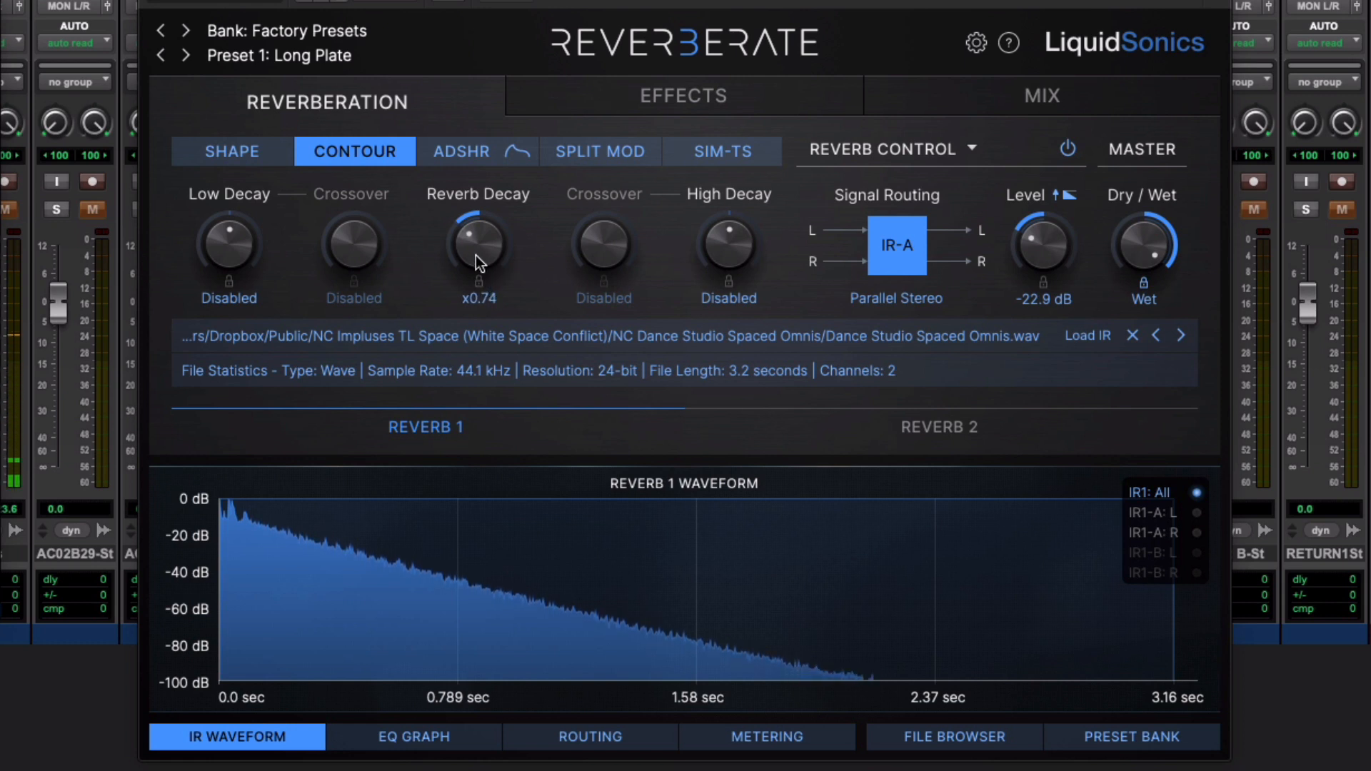
pyautogui.moveTo(477, 240); pyautogui.dragTo(480, 232)
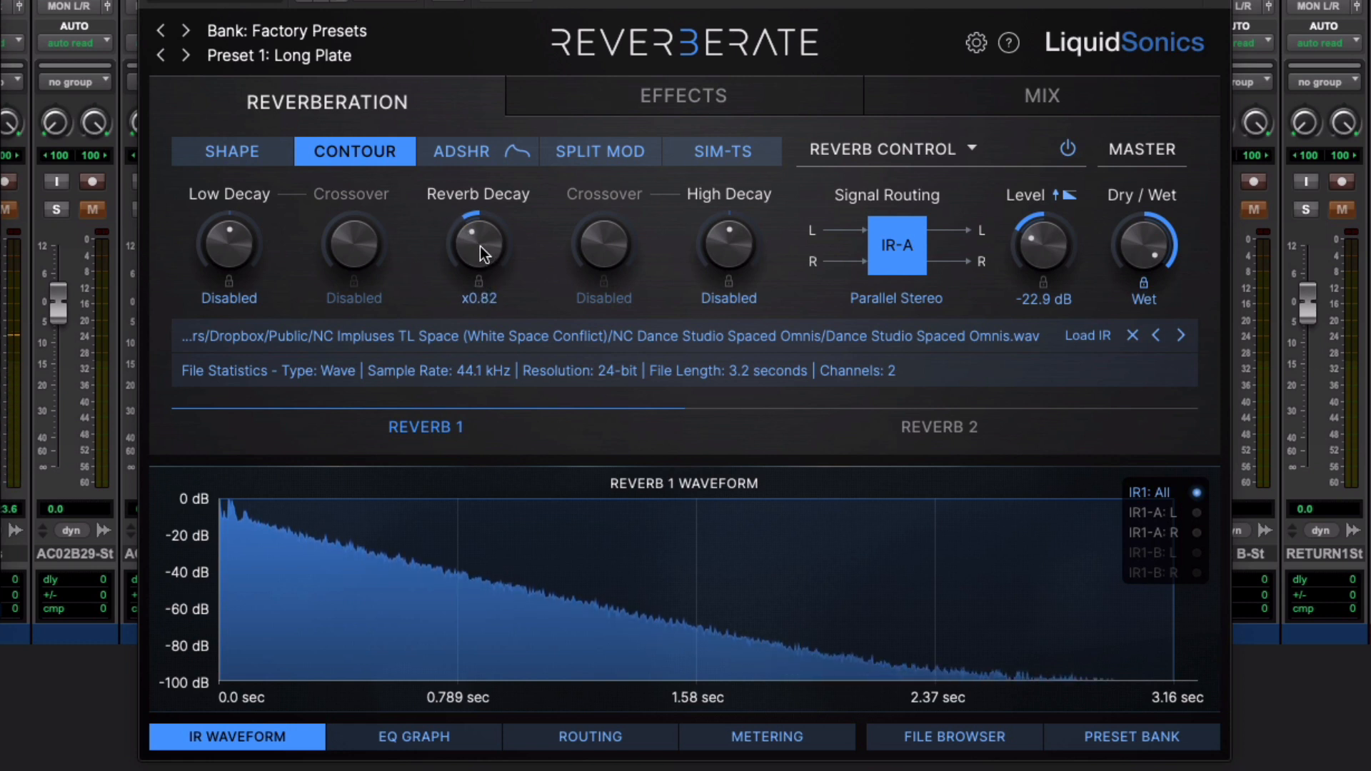
pyautogui.moveTo(376, 256)
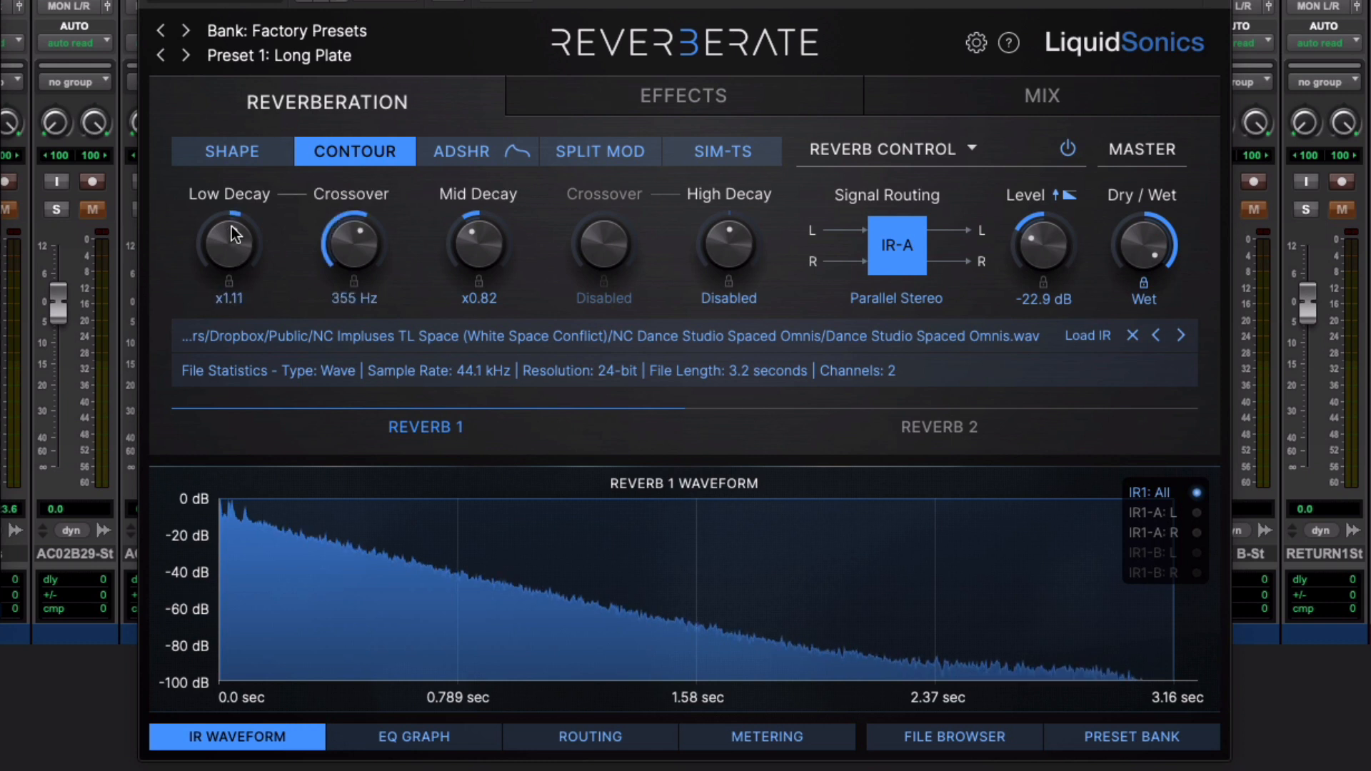
# - Shorten Low Decay to about x0.75 and bring up the master EQ settings
pyautogui.moveTo(350, 240); pyautogui.dragTo(354, 258)
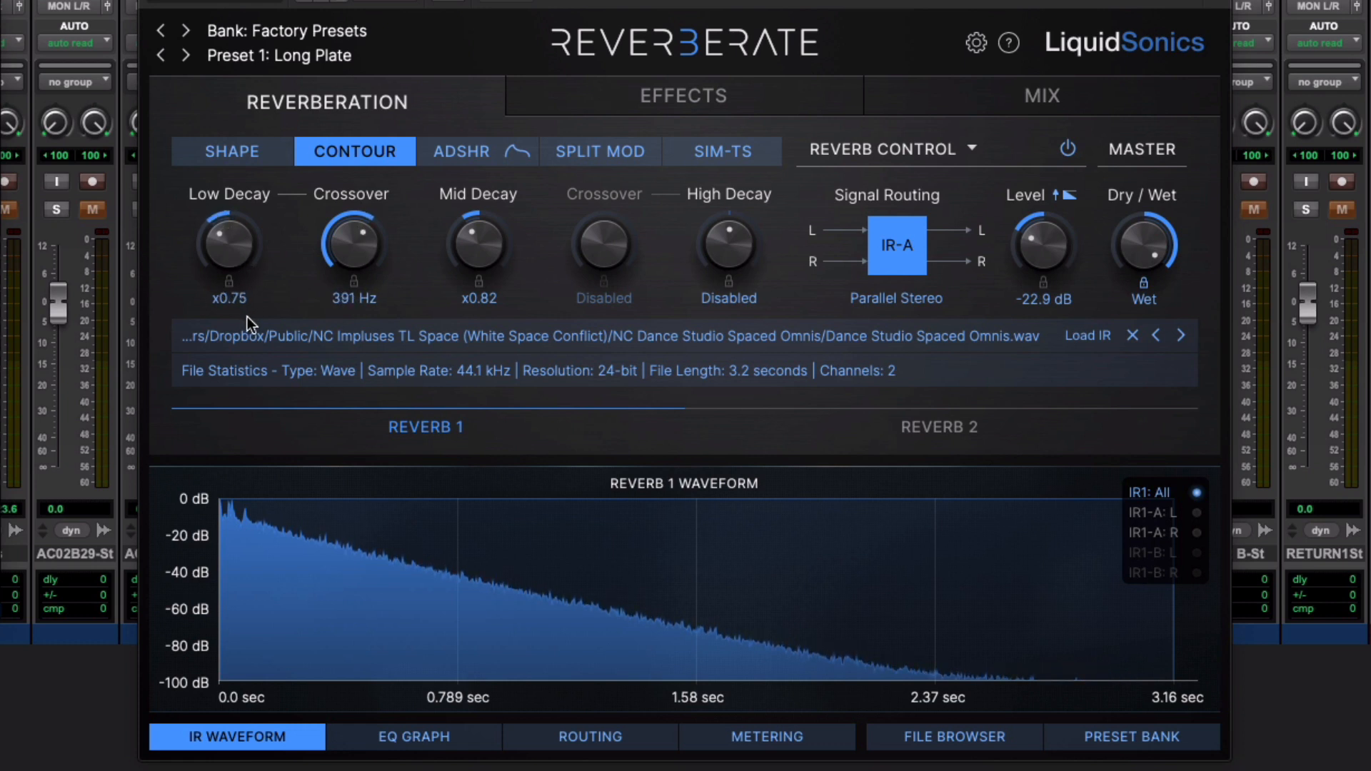
pyautogui.moveTo(228, 325)
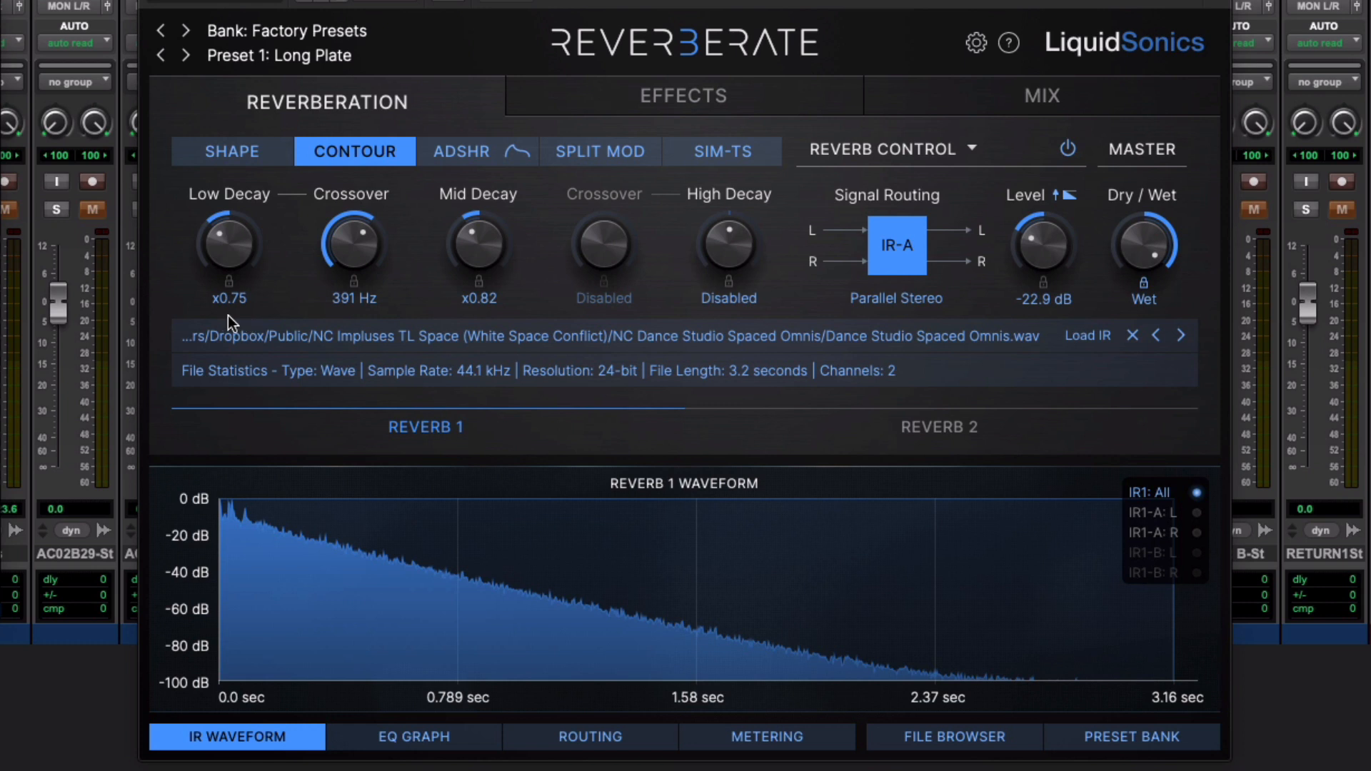
pyautogui.click(682, 95)
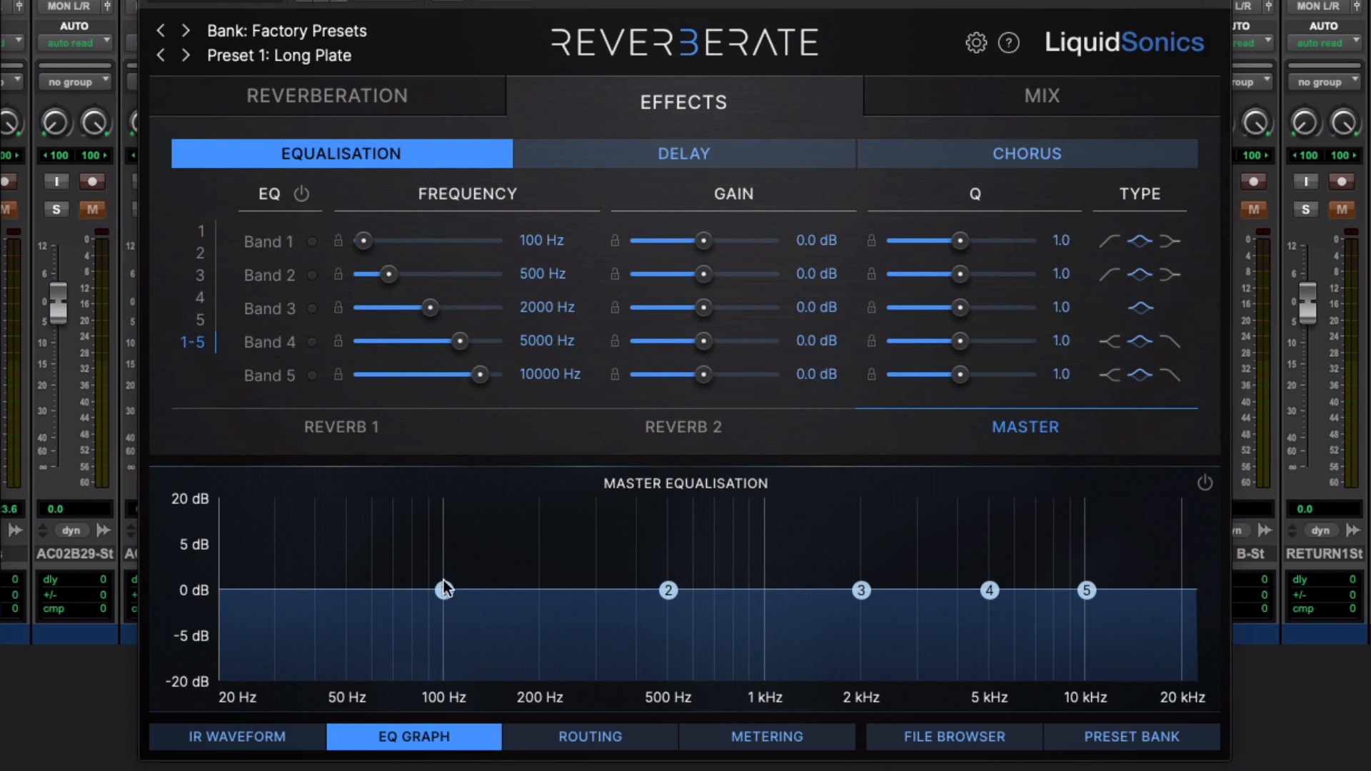
# - View Reverberate's signal routing diagram with IR 1 feeding EQ, delay and chorus
pyautogui.click(589, 737)
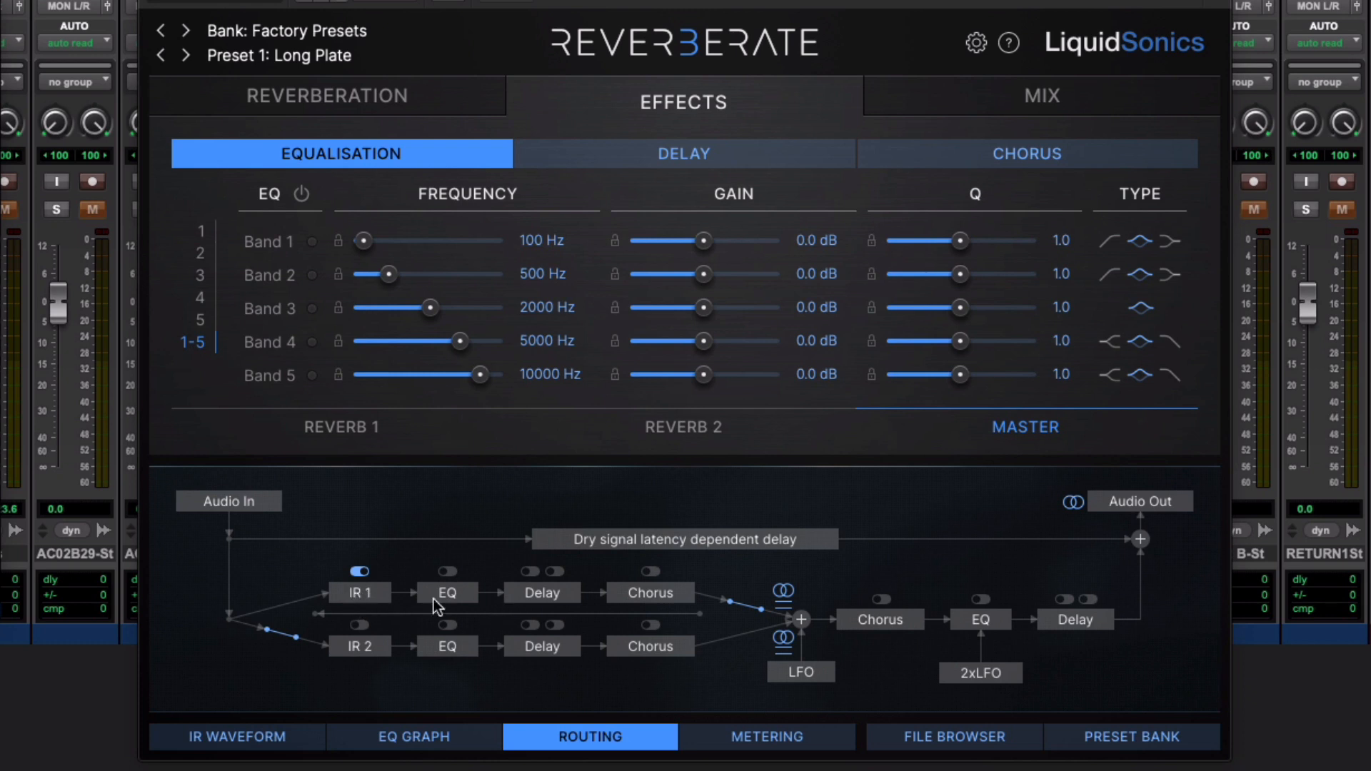
pyautogui.moveTo(577, 650)
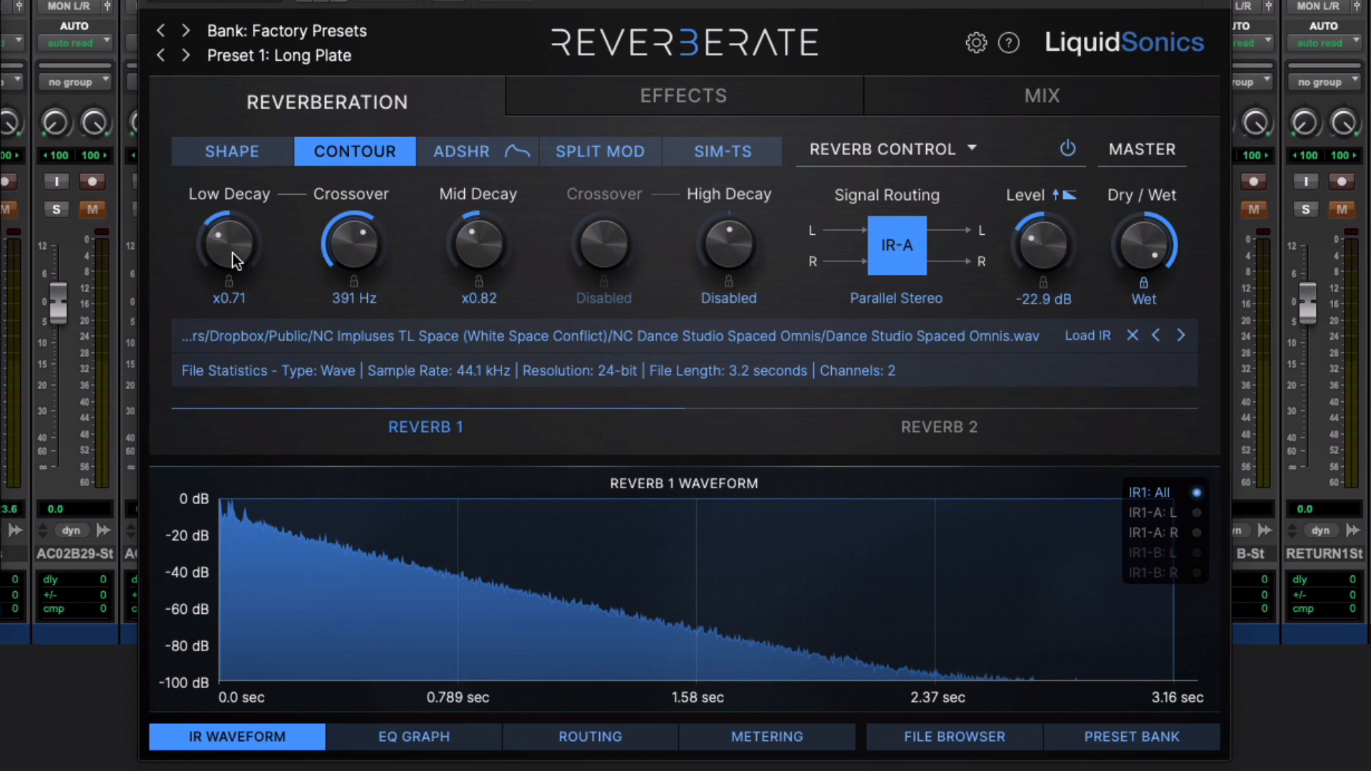
# - Audition Low Decay between about x0.69 and x1.01, ending near x0.80
pyautogui.moveTo(227, 244); pyautogui.dragTo(227, 249)
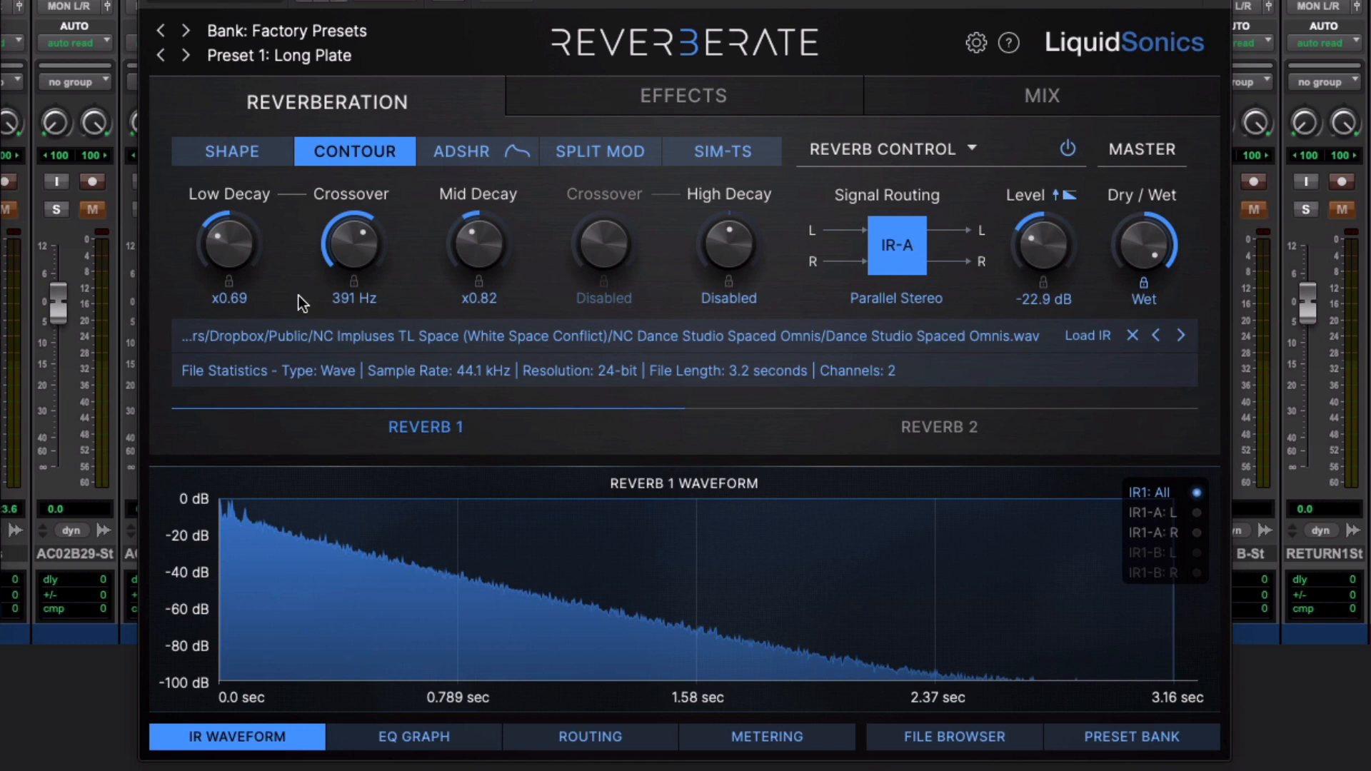
pyautogui.moveTo(227, 244); pyautogui.dragTo(231, 210)
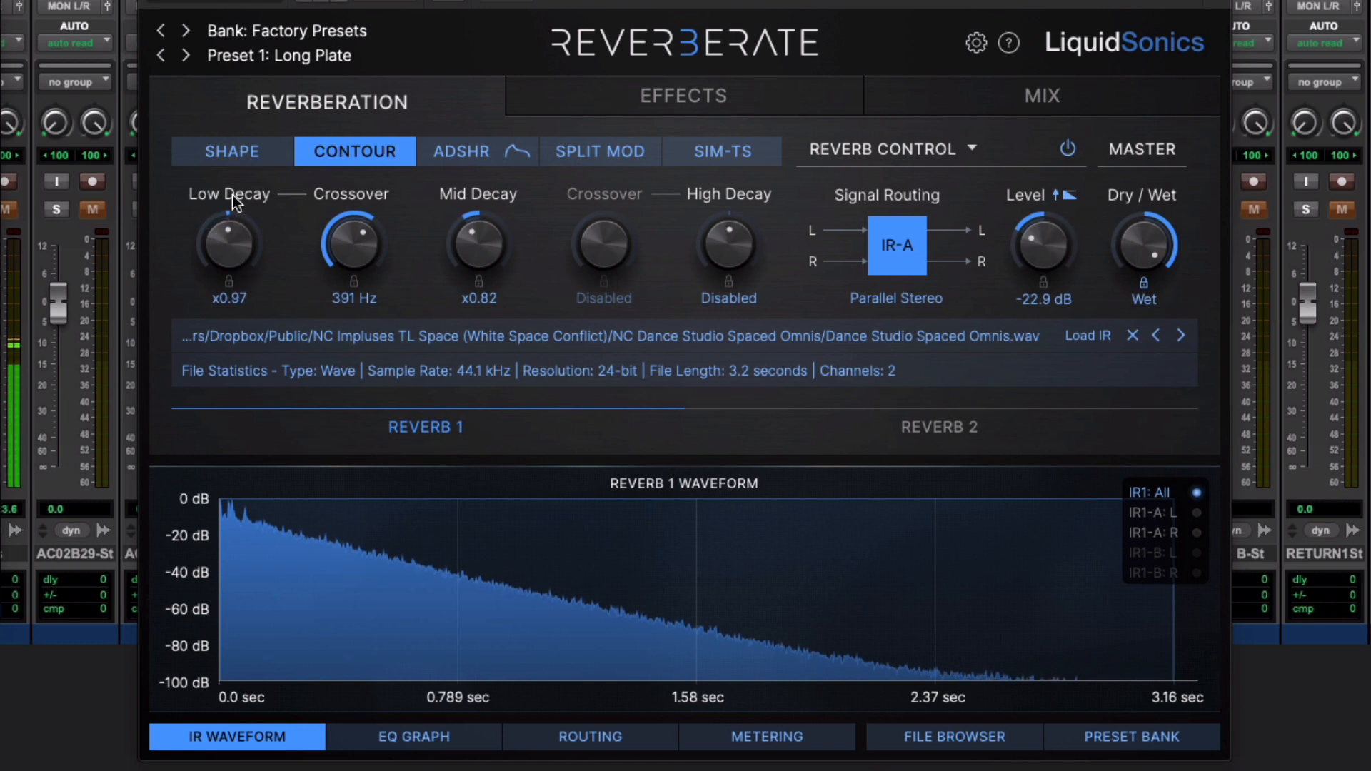
pyautogui.moveTo(227, 249); pyautogui.dragTo(231, 206)
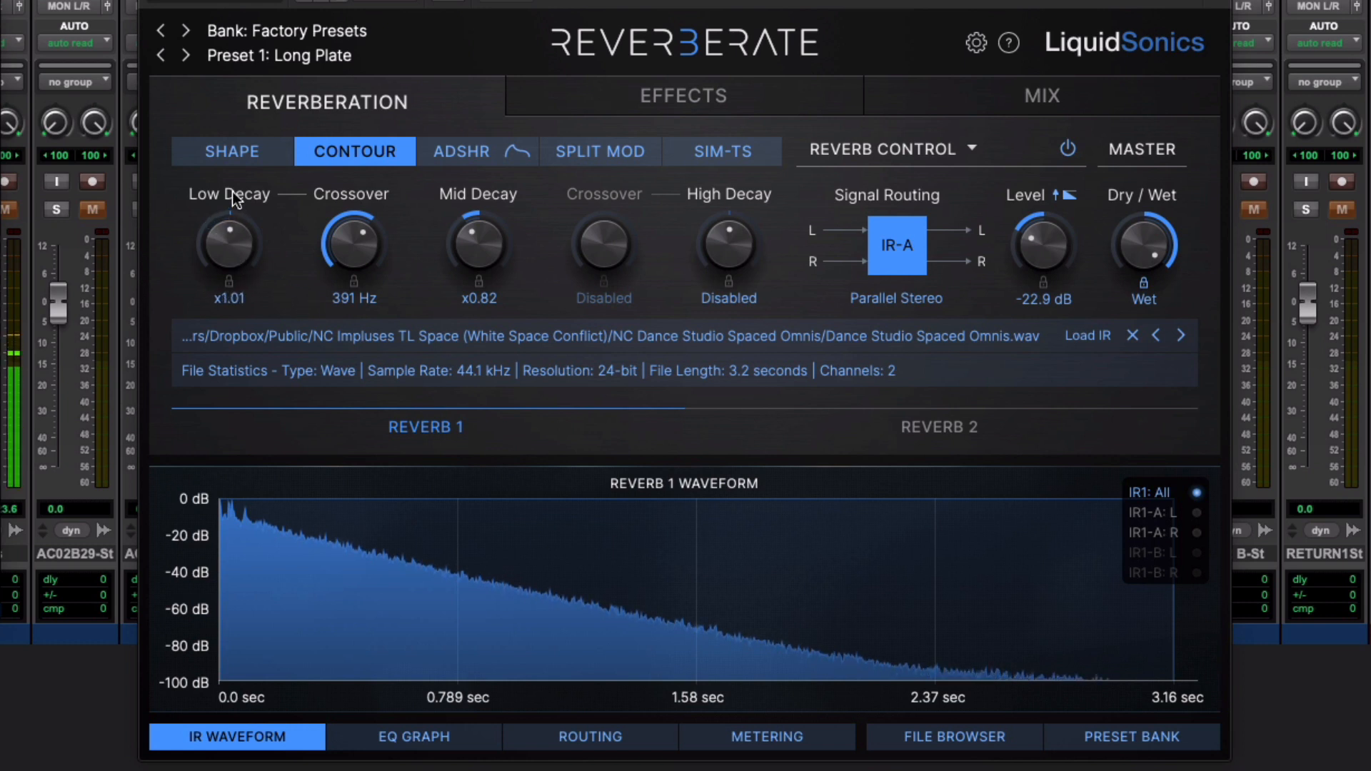
pyautogui.moveTo(227, 244); pyautogui.dragTo(235, 259)
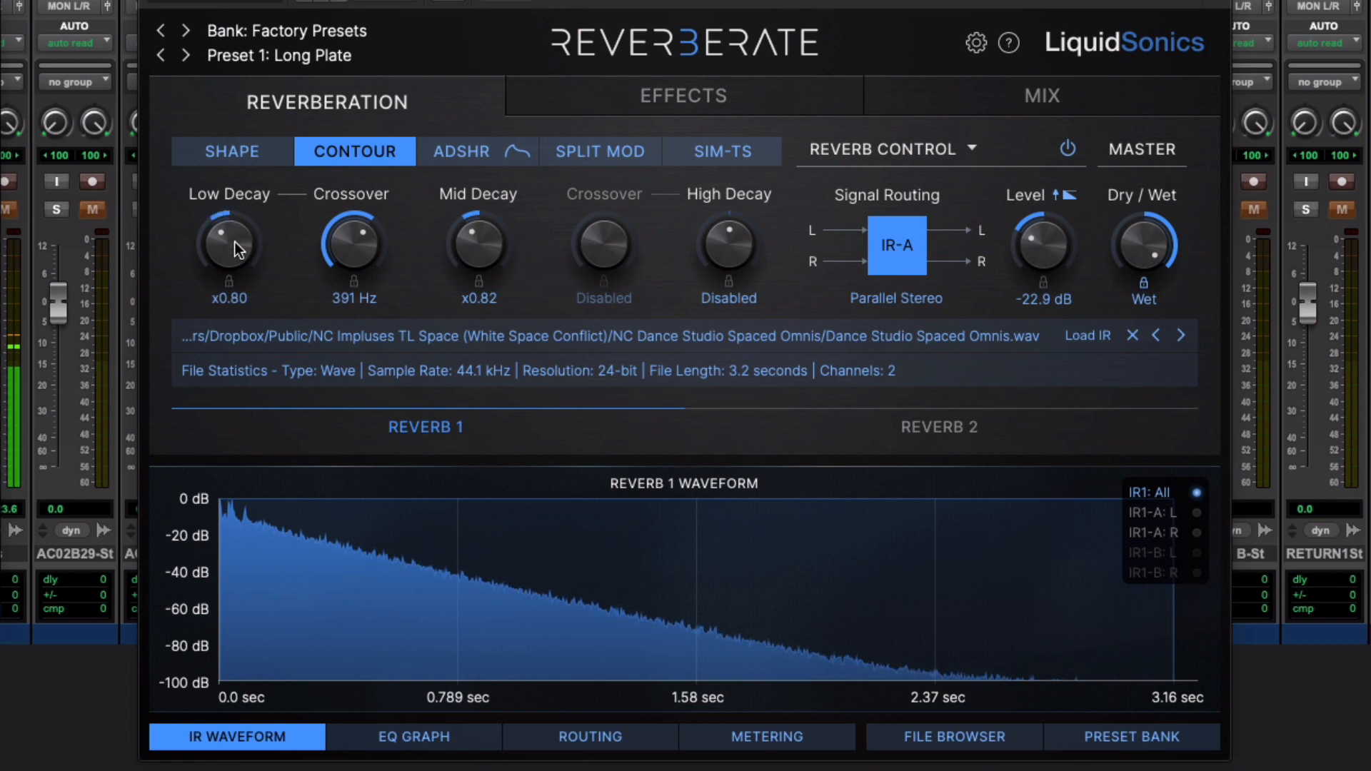
pyautogui.moveTo(228, 247); pyautogui.dragTo(239, 271)
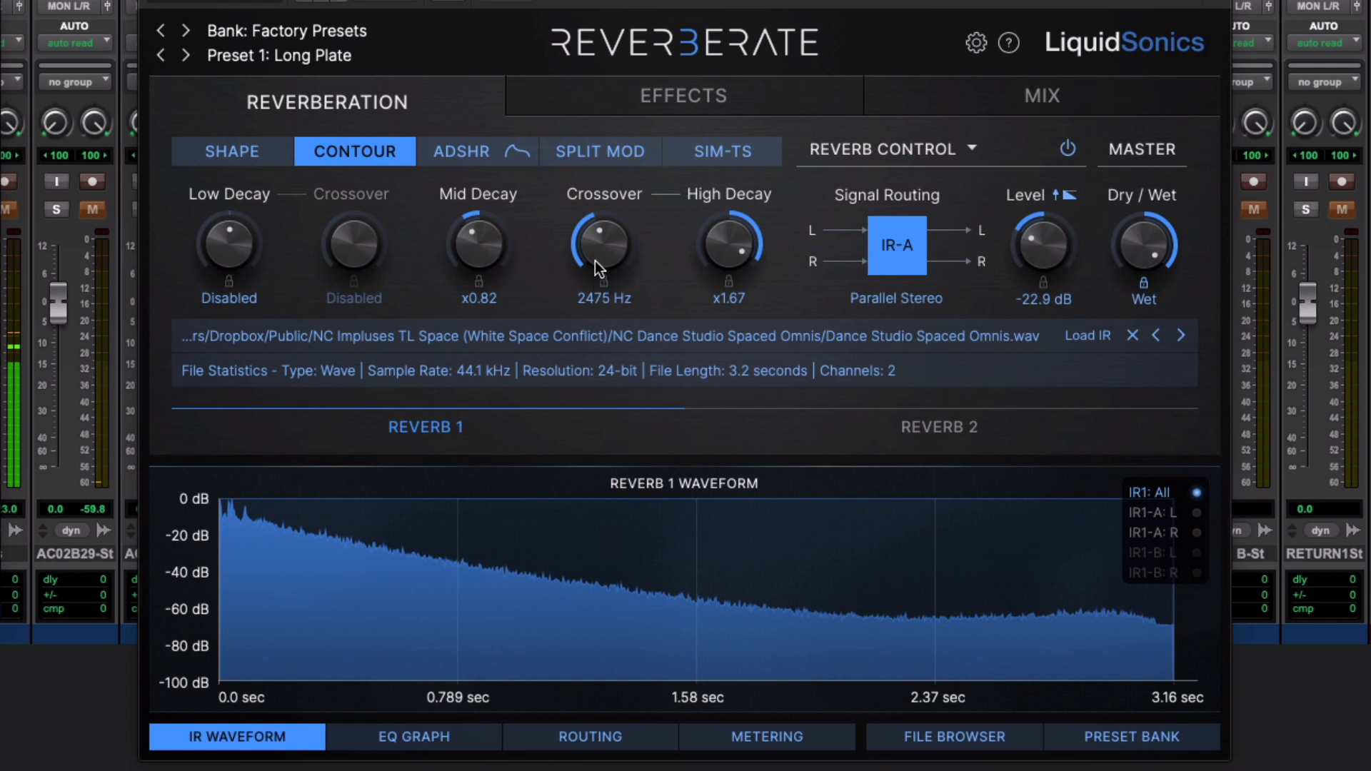
# - Try a longer High Decay before leaving it disabled with Low Decay at x0.56
pyautogui.moveTo(602, 254); pyautogui.dragTo(607, 230)
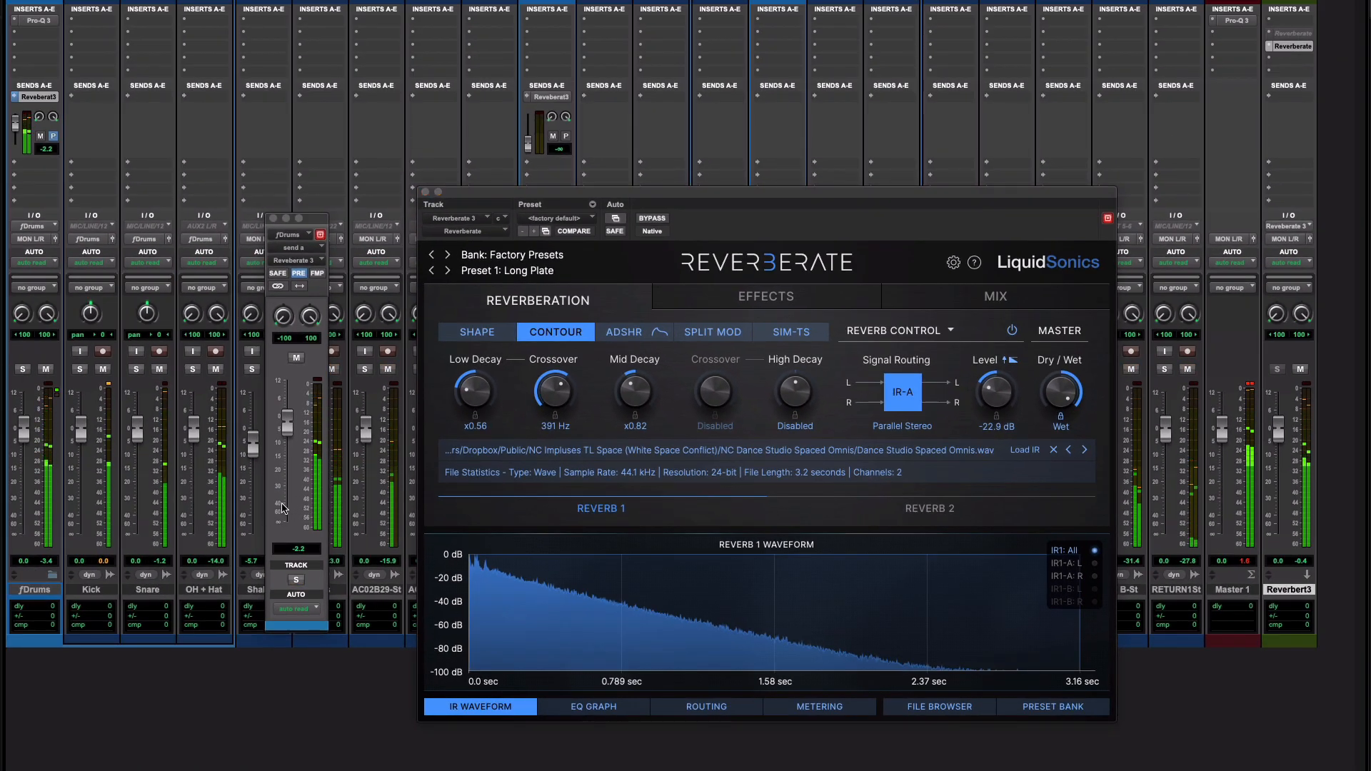
# - Lower the drum send to -13.7 dB, then settle it at about -8.9 dB
pyautogui.moveTo(293, 424); pyautogui.dragTo(293, 463)
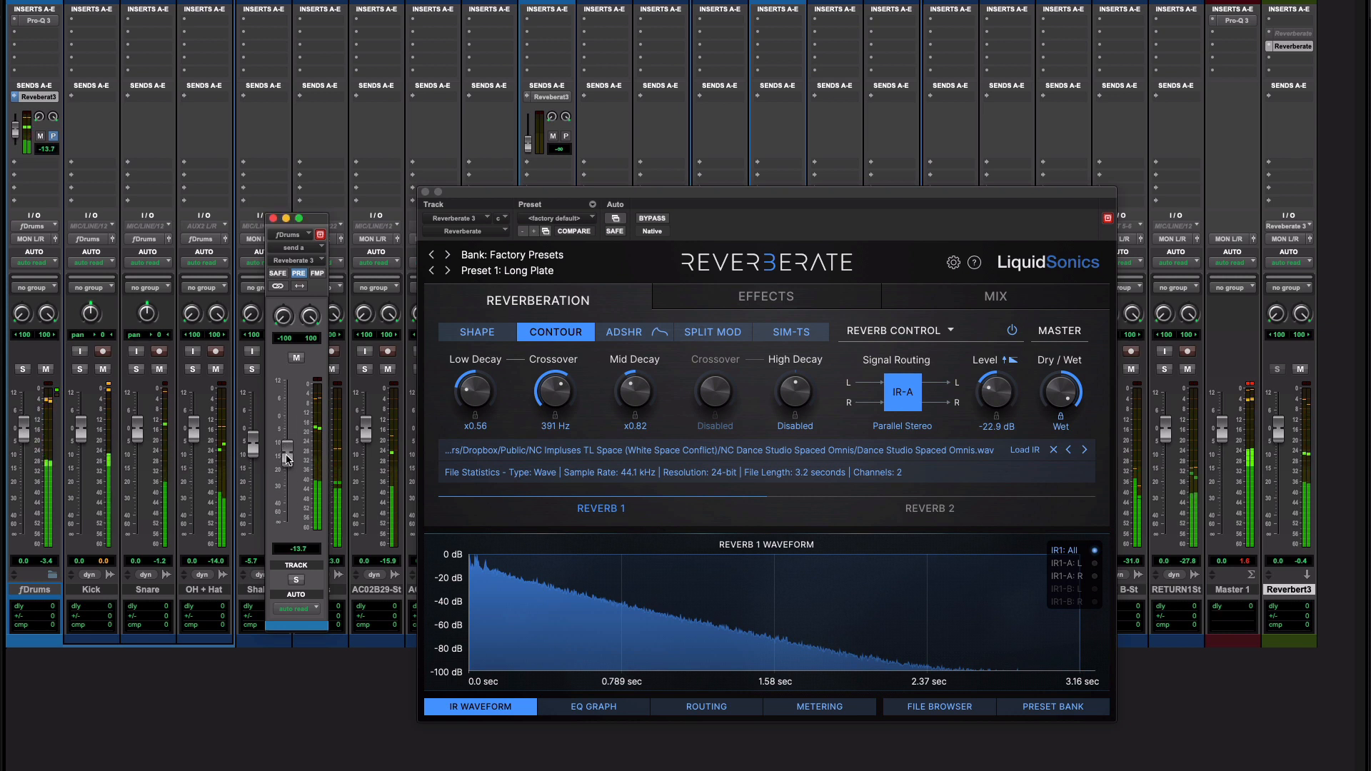
pyautogui.moveTo(293, 459); pyautogui.dragTo(293, 434)
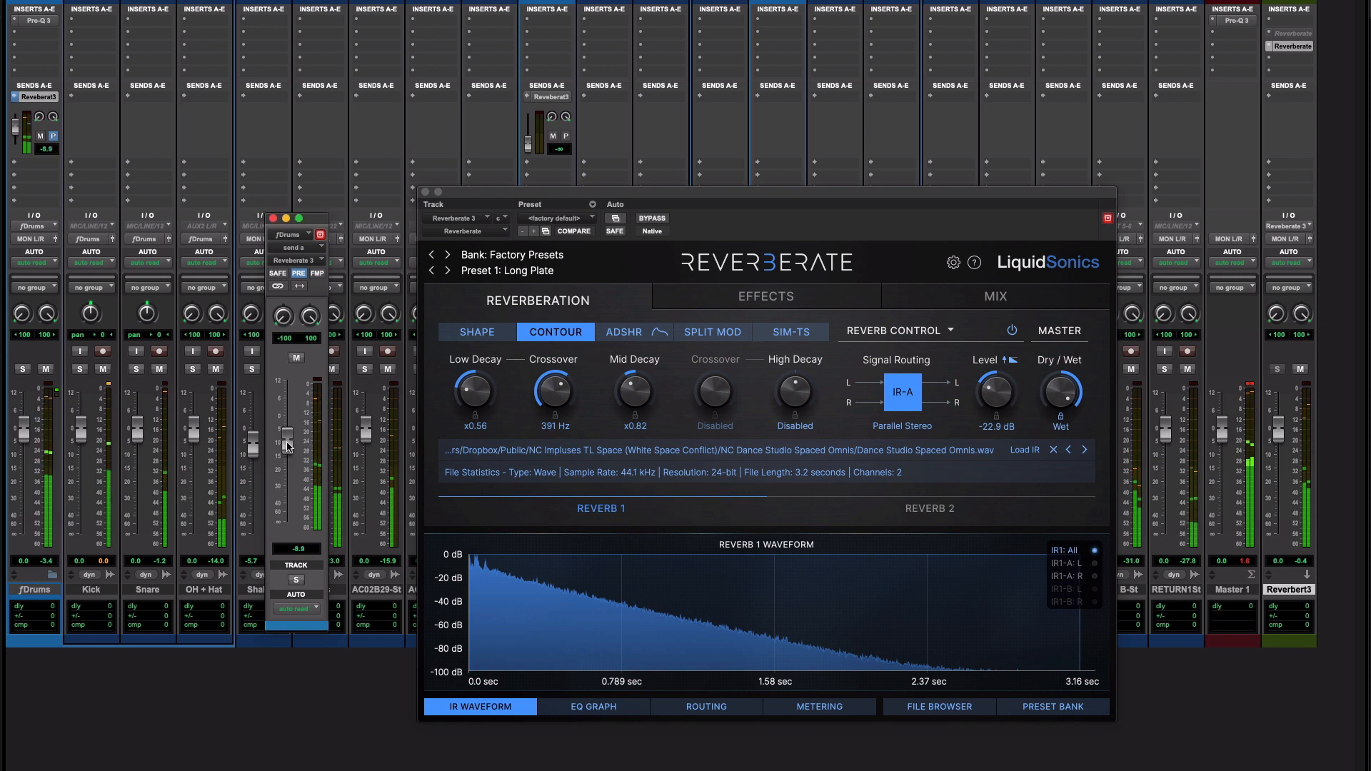